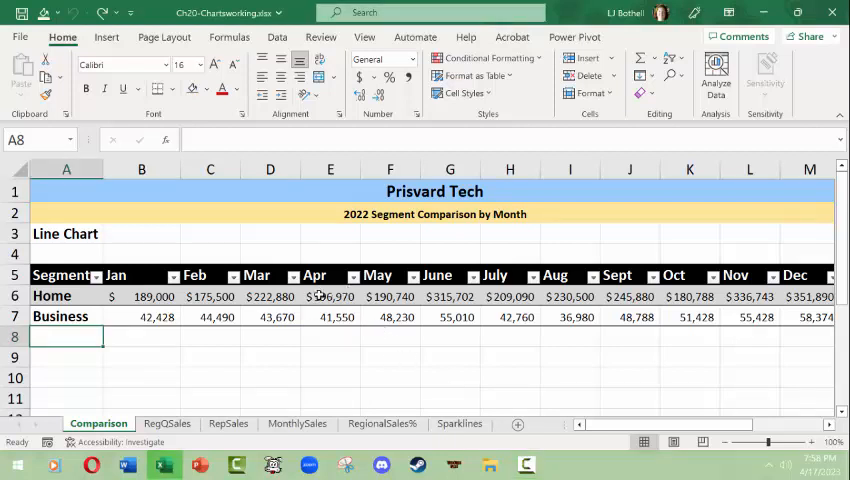
# Select a Home sales value and bring up Recommended Charts for the monthly sales table
pyautogui.click(330, 296)
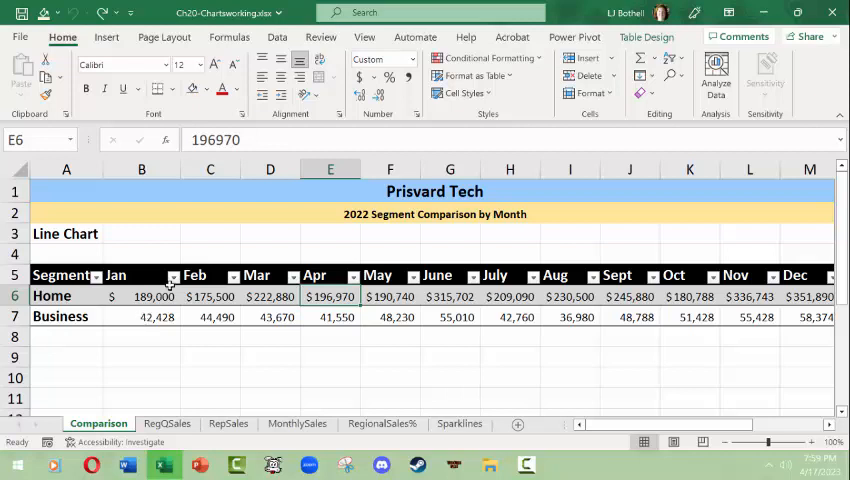
pyautogui.click(210, 296)
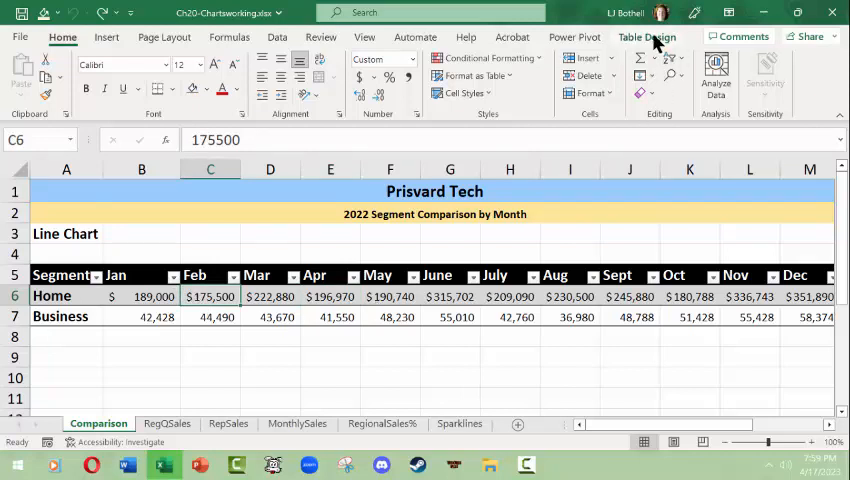
pyautogui.moveTo(653, 276)
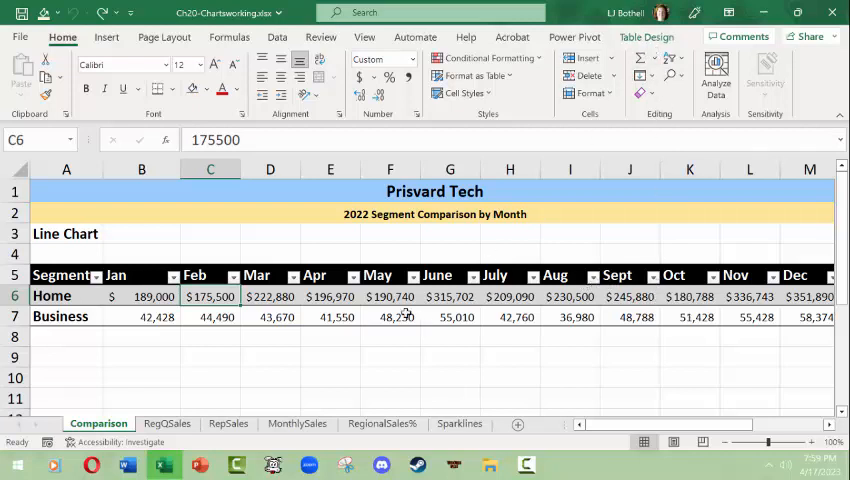
pyautogui.click(106, 37)
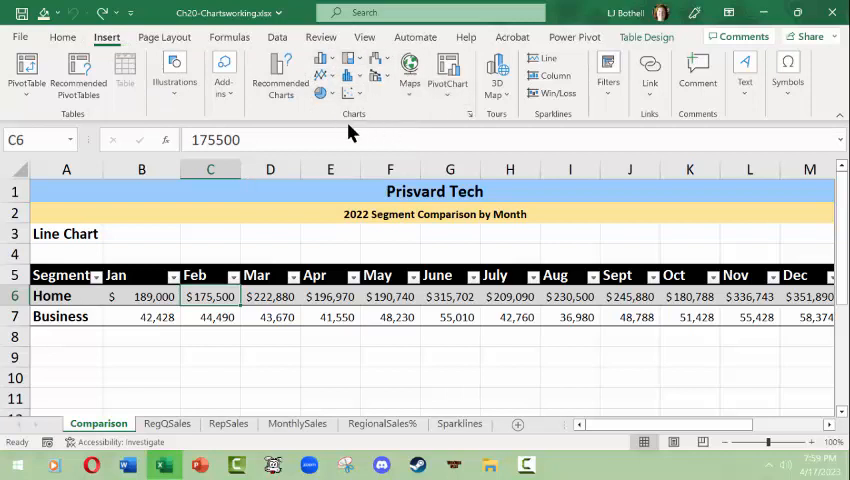
pyautogui.moveTo(390, 95)
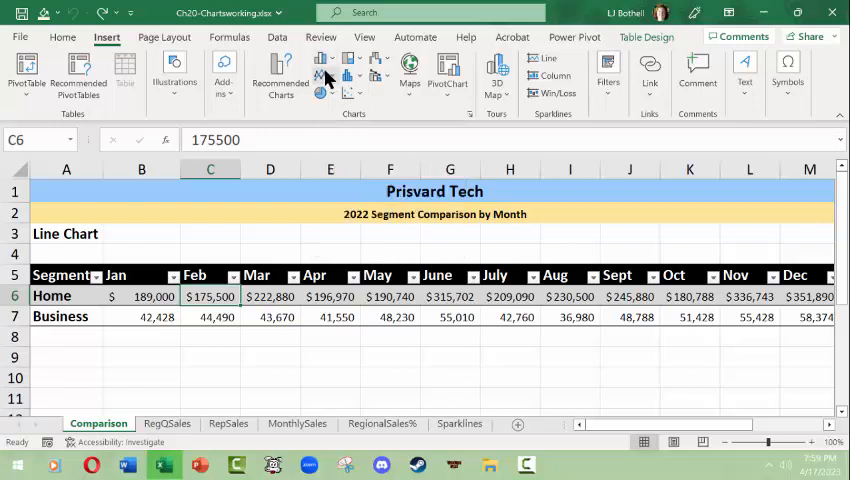
pyautogui.moveTo(378, 68)
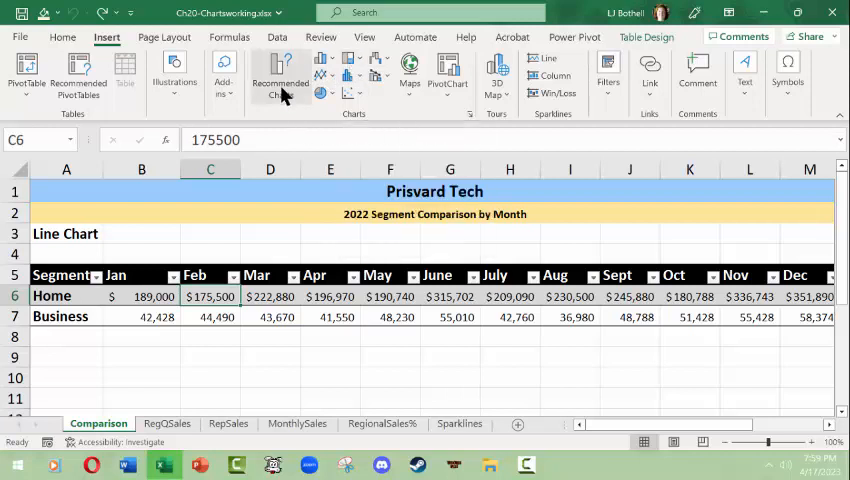
pyautogui.moveTo(280, 72)
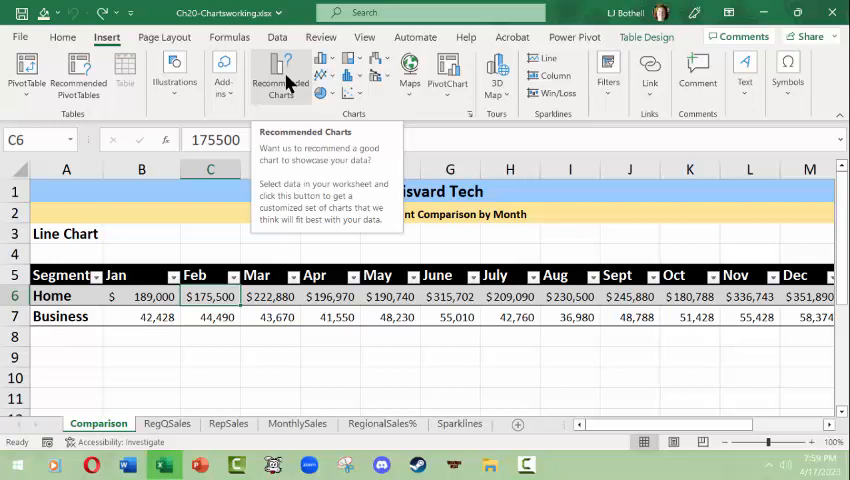
pyautogui.click(278, 72)
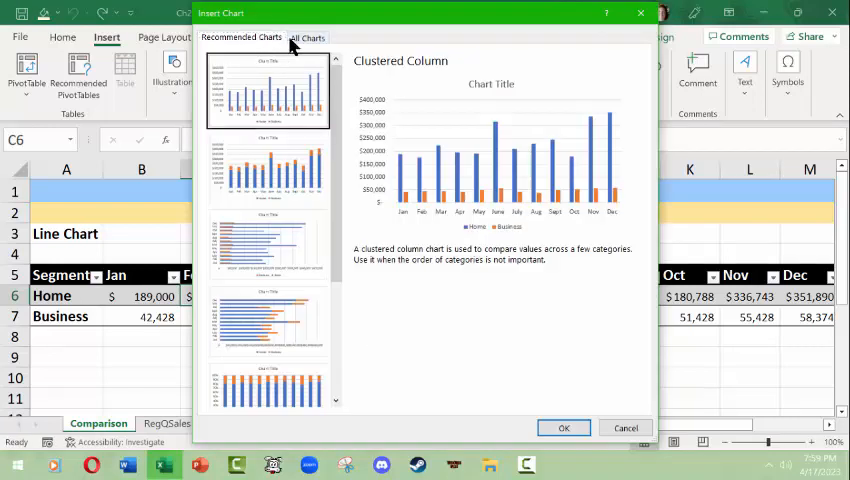
pyautogui.click(307, 37)
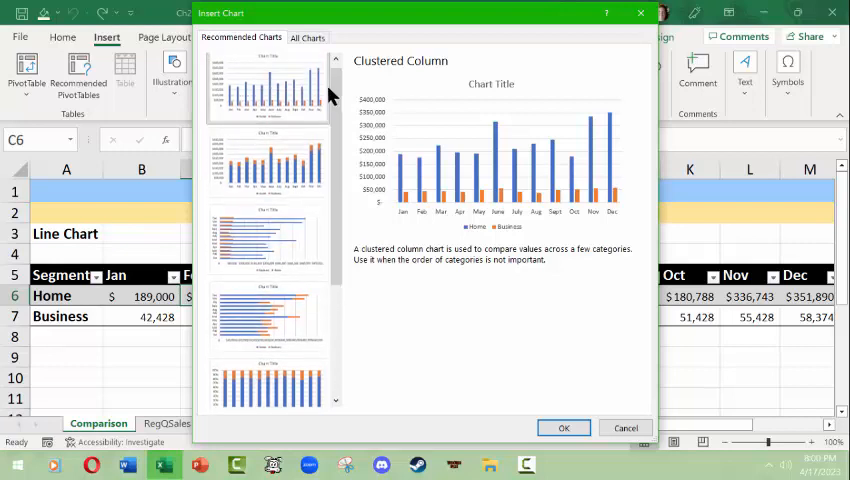
pyautogui.moveTo(403, 178)
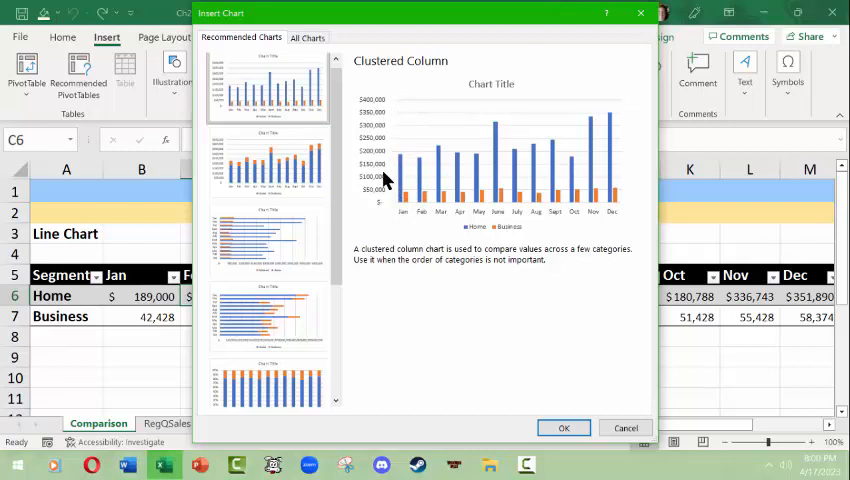
pyautogui.moveTo(372, 208)
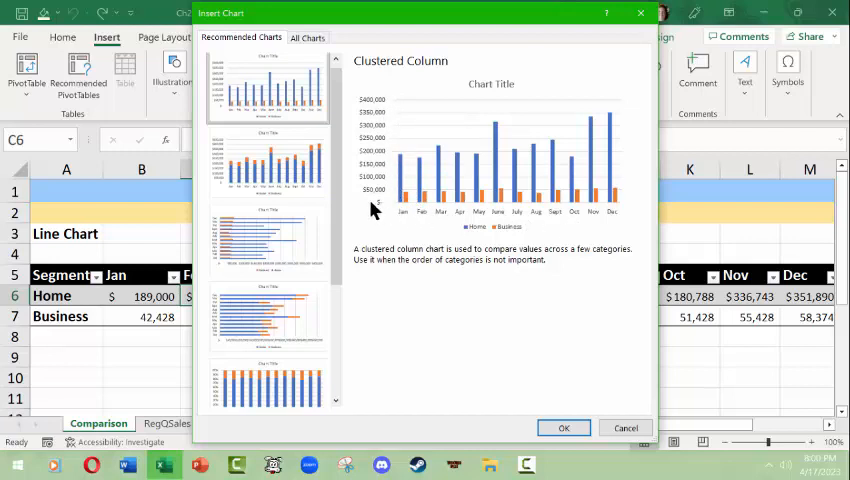
pyautogui.click(267, 162)
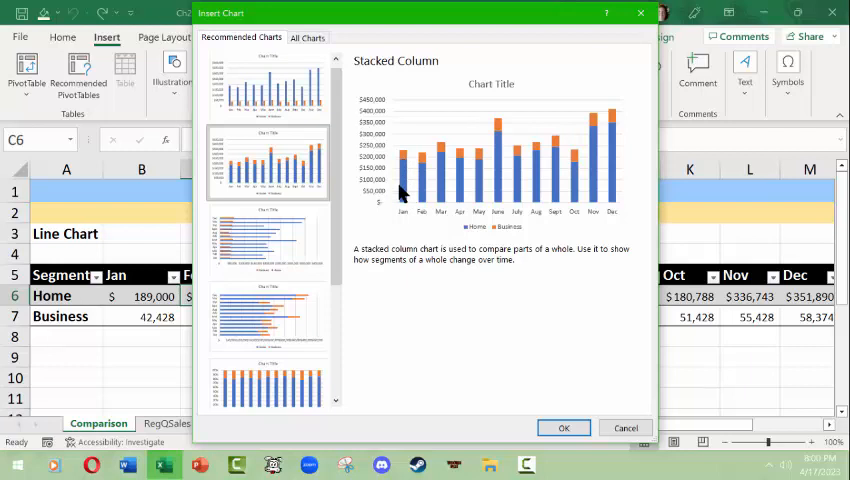
pyautogui.moveTo(405, 160)
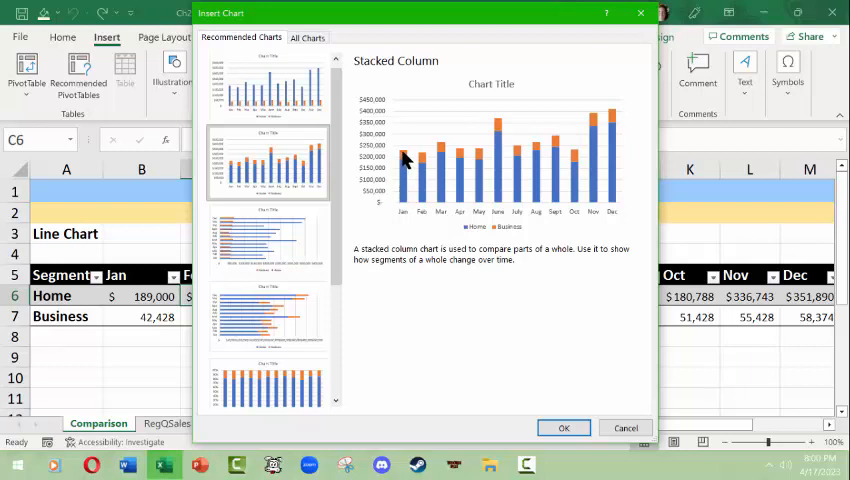
pyautogui.moveTo(390, 200)
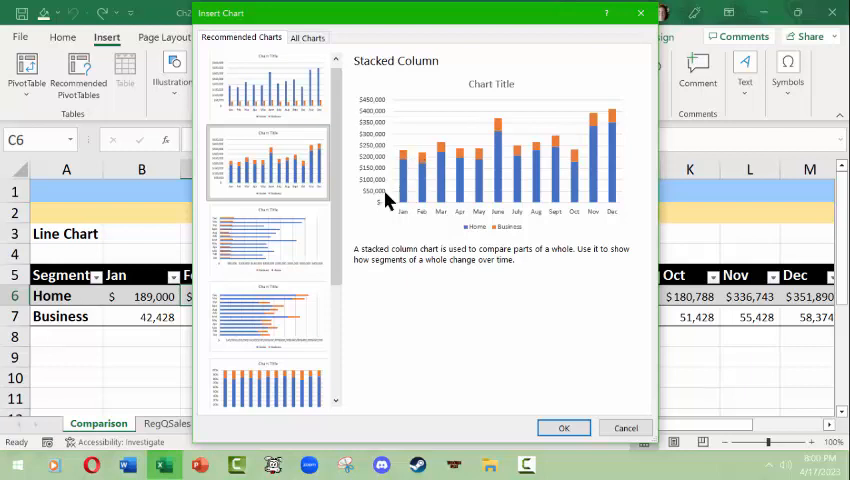
pyautogui.scroll(-3)
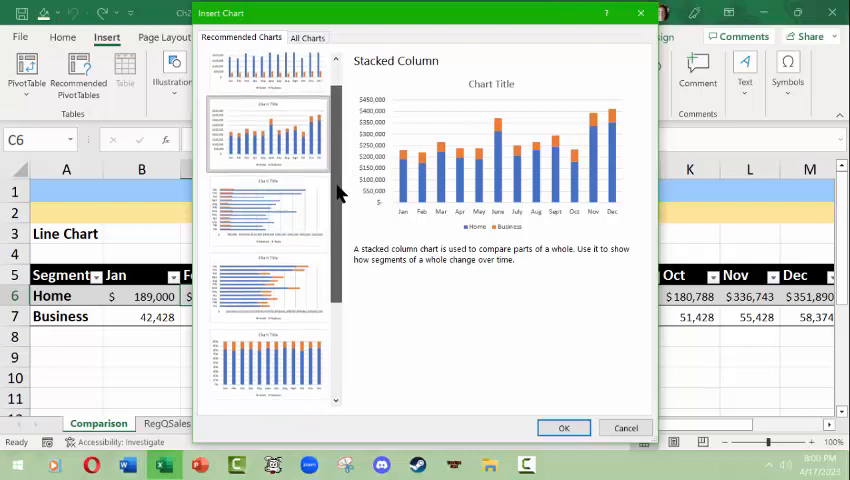
pyautogui.scroll(-3)
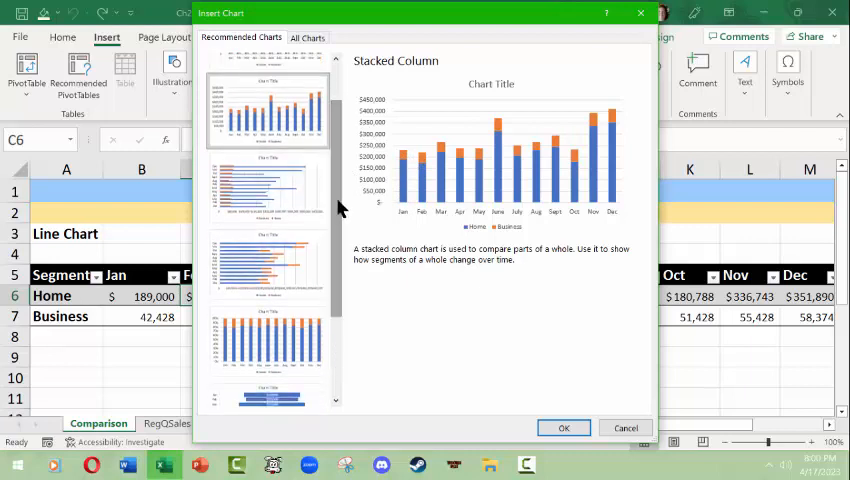
pyautogui.click(267, 188)
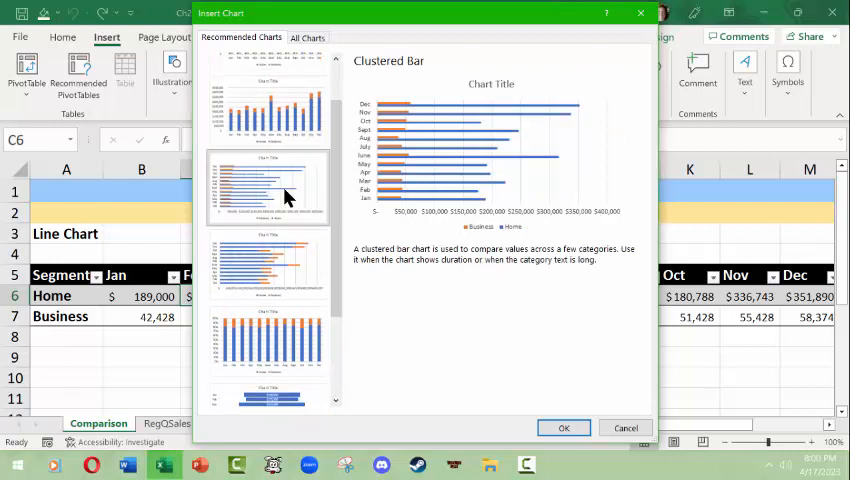
pyautogui.click(267, 263)
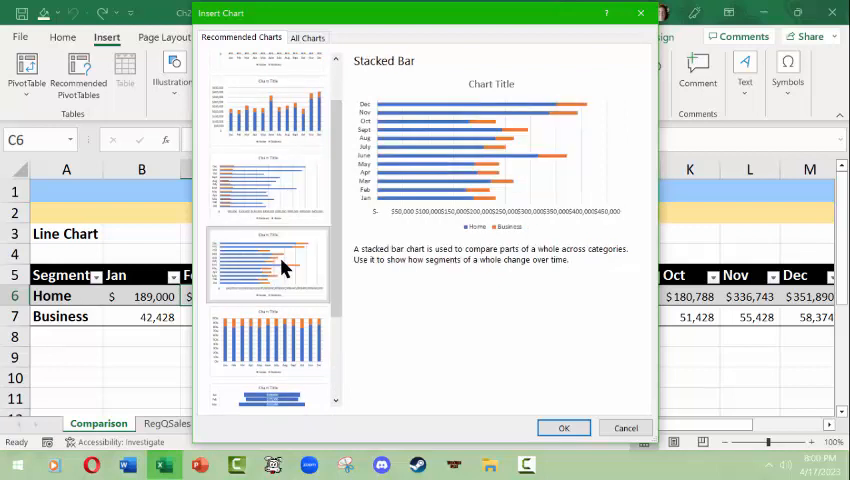
pyautogui.scroll(-3)
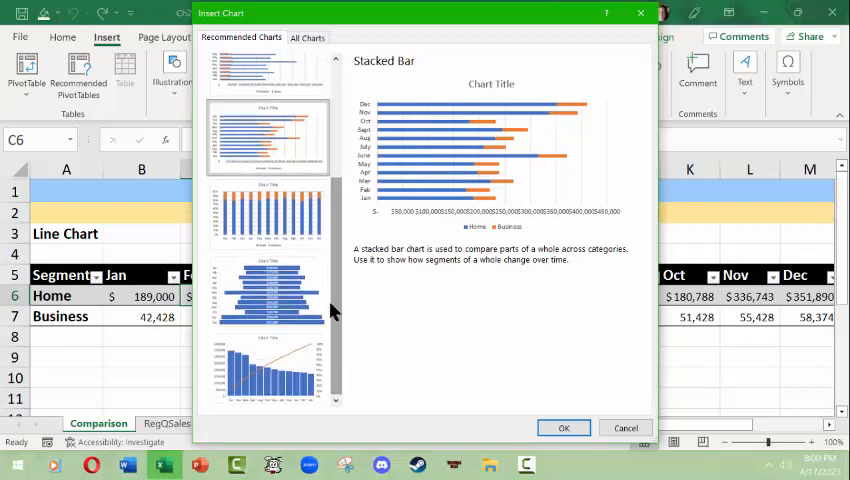
pyautogui.click(267, 290)
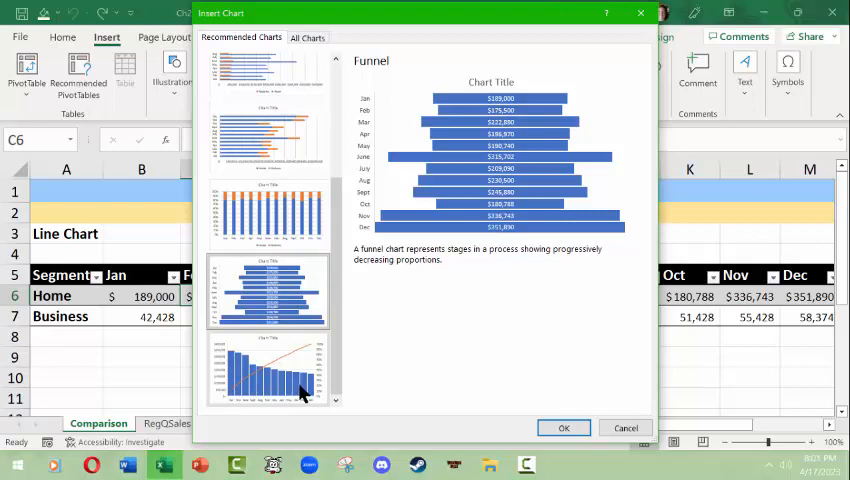
pyautogui.click(268, 290)
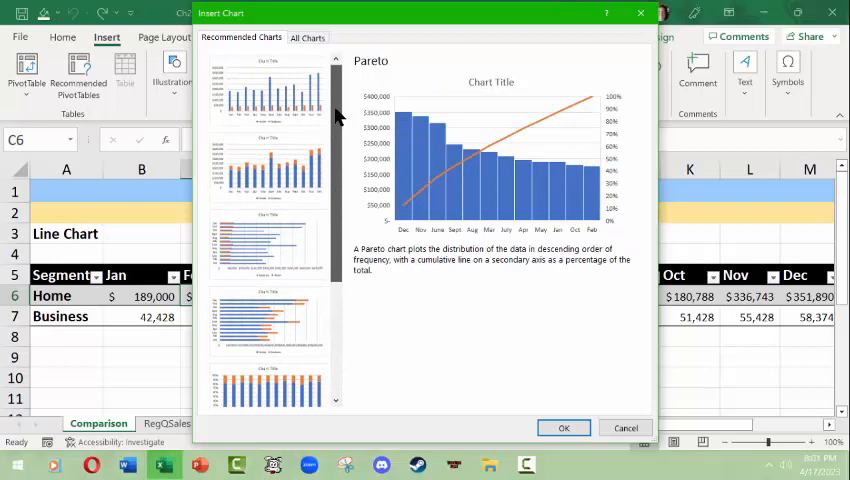
# Preview the second Line chart layout plotting Home and Business across the months
pyautogui.click(308, 37)
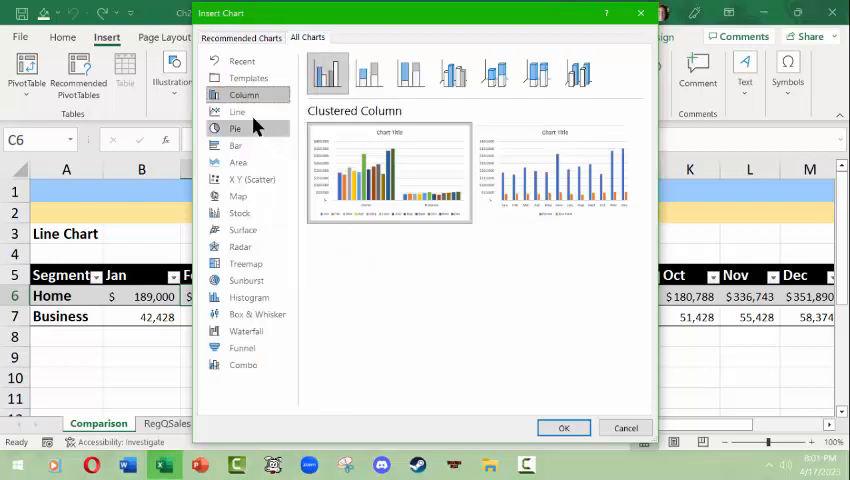
pyautogui.click(238, 111)
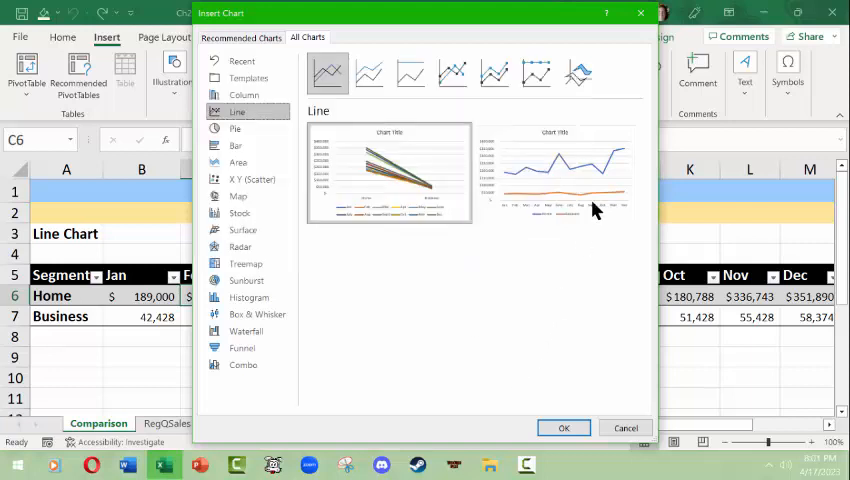
pyautogui.click(555, 175)
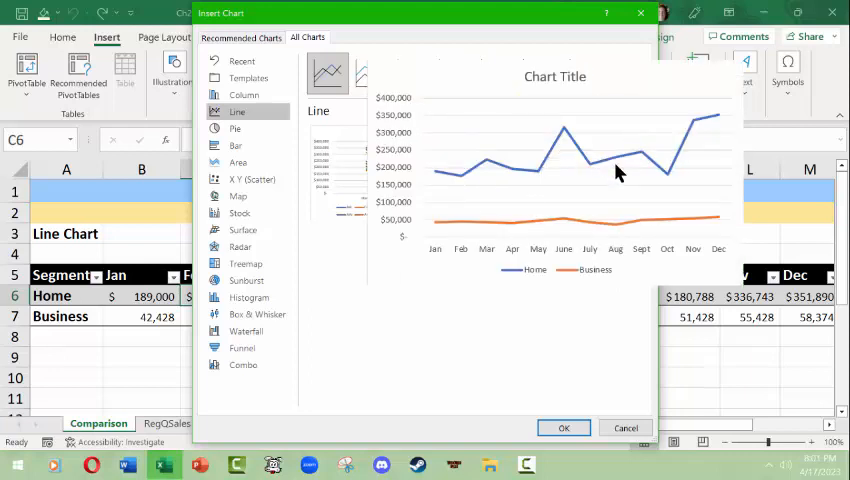
pyautogui.moveTo(572, 208)
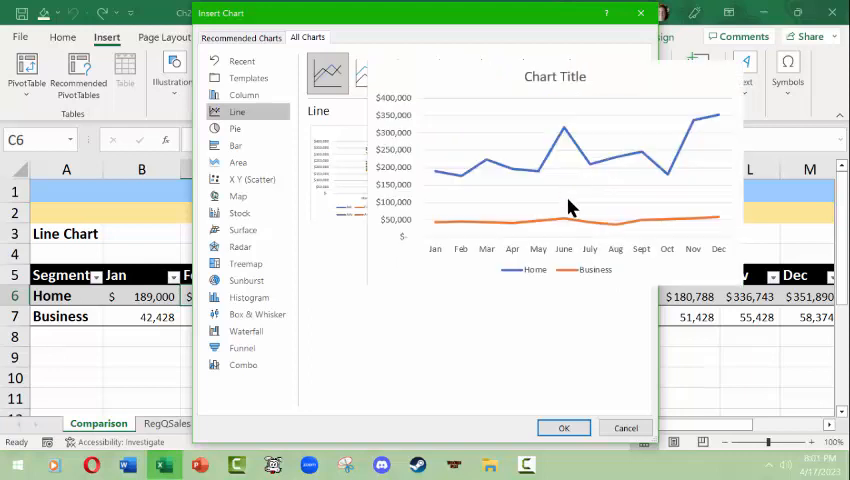
pyautogui.moveTo(565, 224)
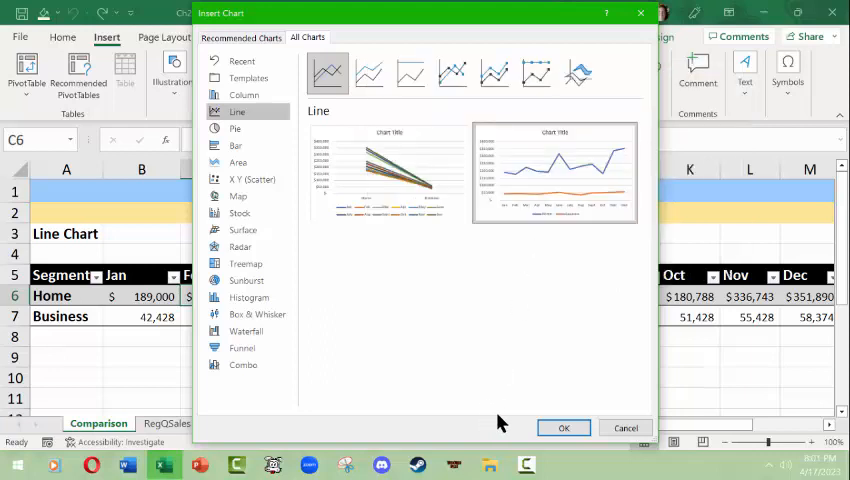
# Insert the Home-versus-Business line chart and position it beneath the sales table around rows 9–19
pyautogui.click(563, 427)
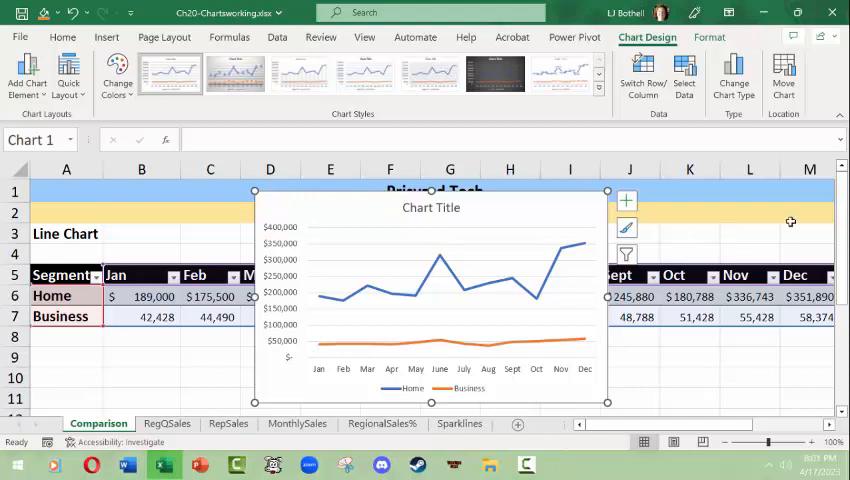
pyautogui.scroll(-3)
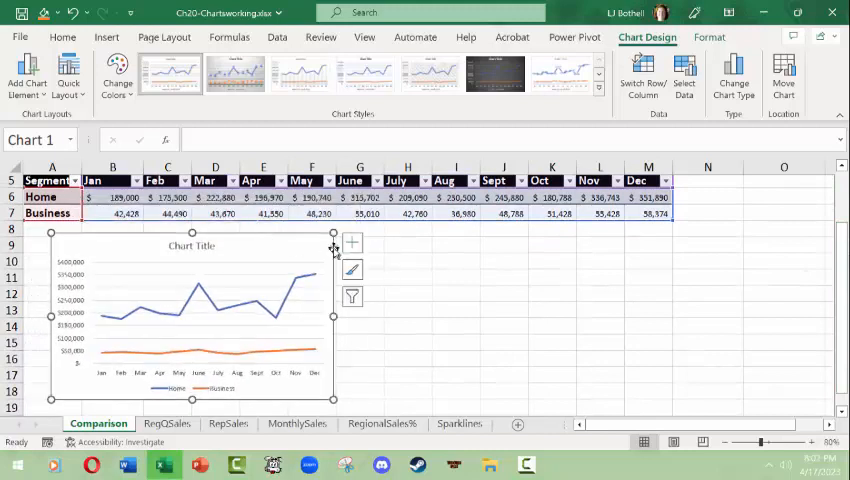
pyautogui.click(62, 37)
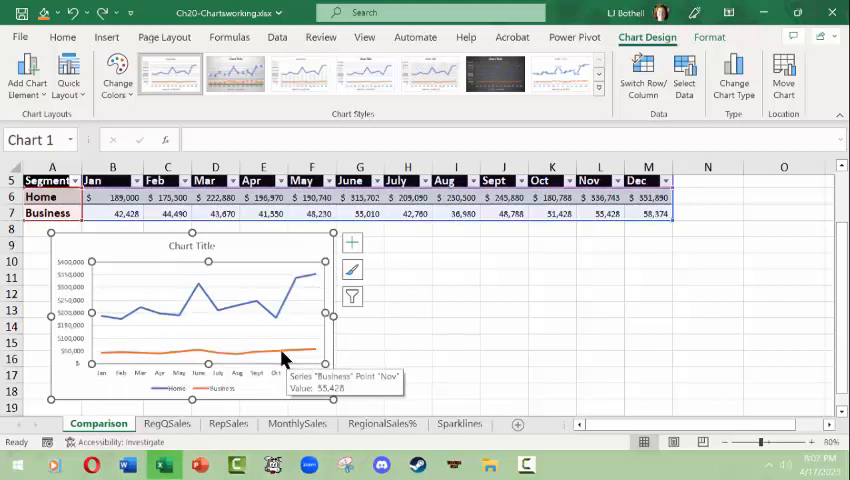
pyautogui.moveTo(296, 248)
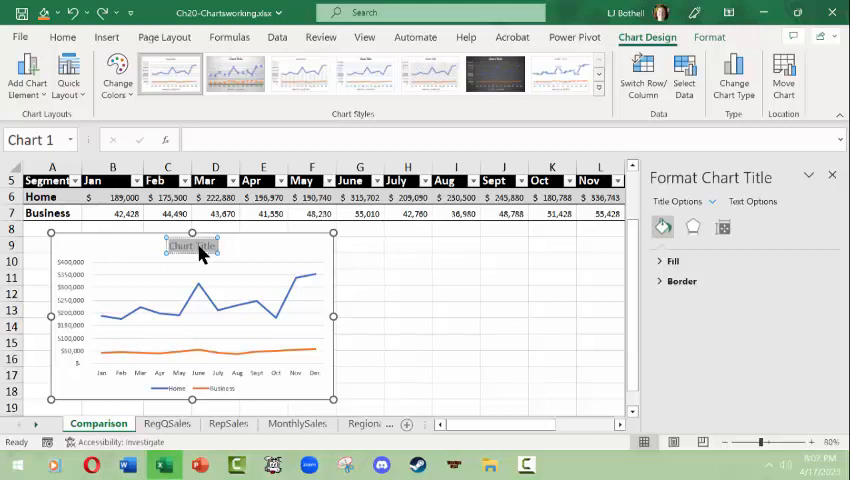
# Enter '2022 Monthly Sales by Customer Segment' as the line chart's title
pyautogui.write('Monthl')
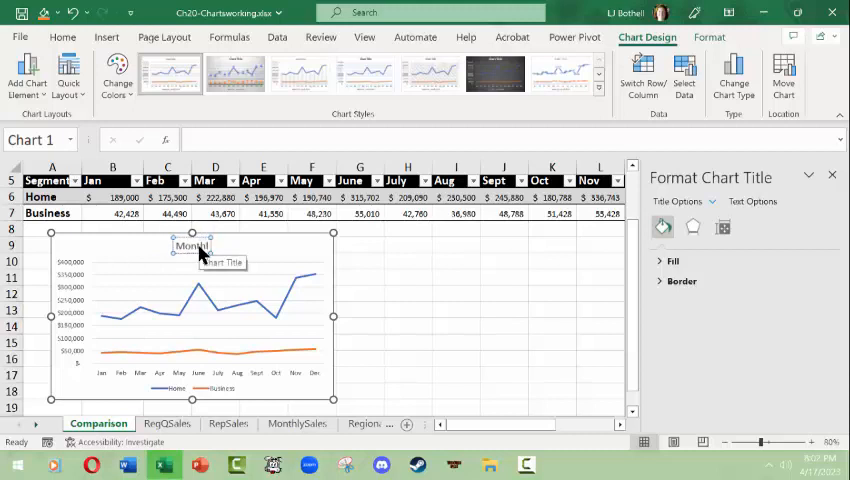
pyautogui.write('Monthly Sales by Customer Segment')
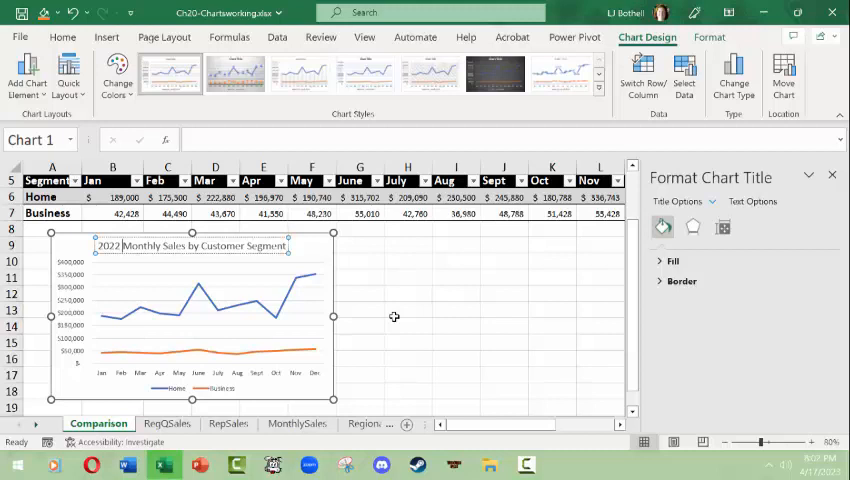
pyautogui.click(407, 310)
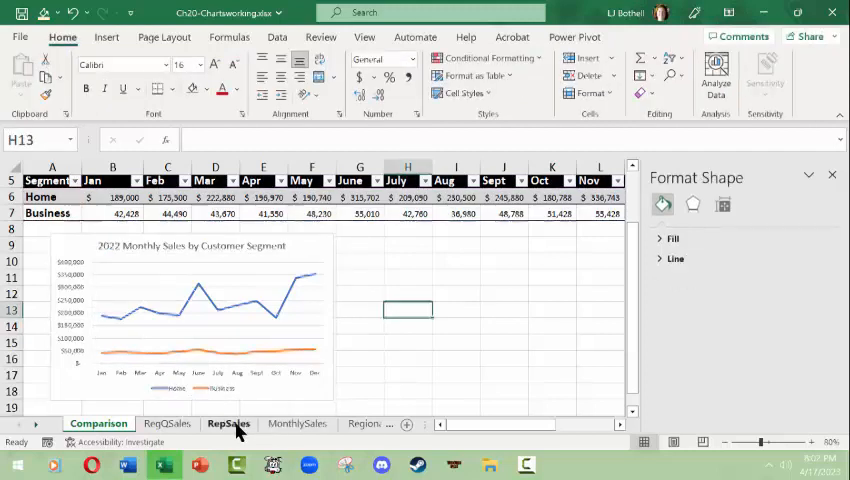
# Browse the sheet tabs, ending on RegionalSales% with a percentages table cell selected
pyautogui.click(228, 423)
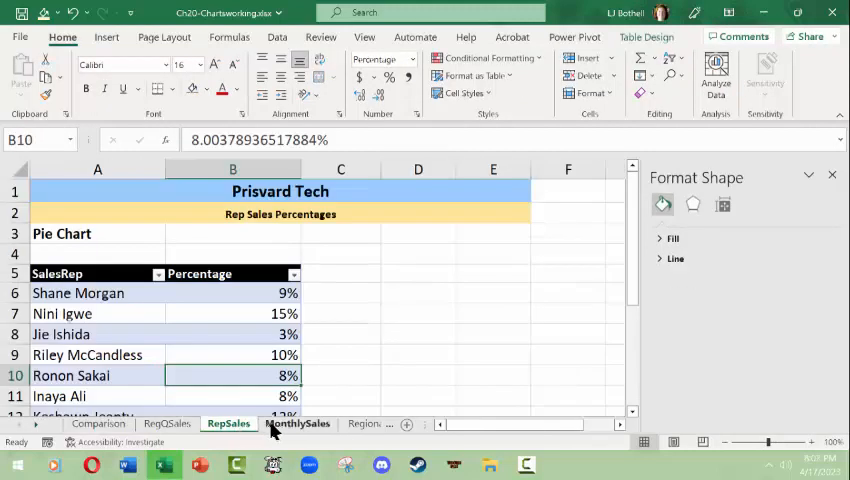
pyautogui.click(297, 423)
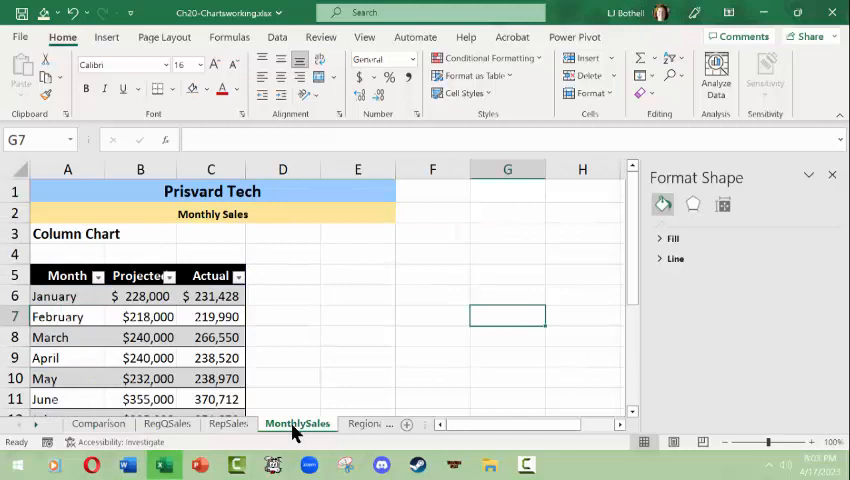
pyautogui.click(167, 423)
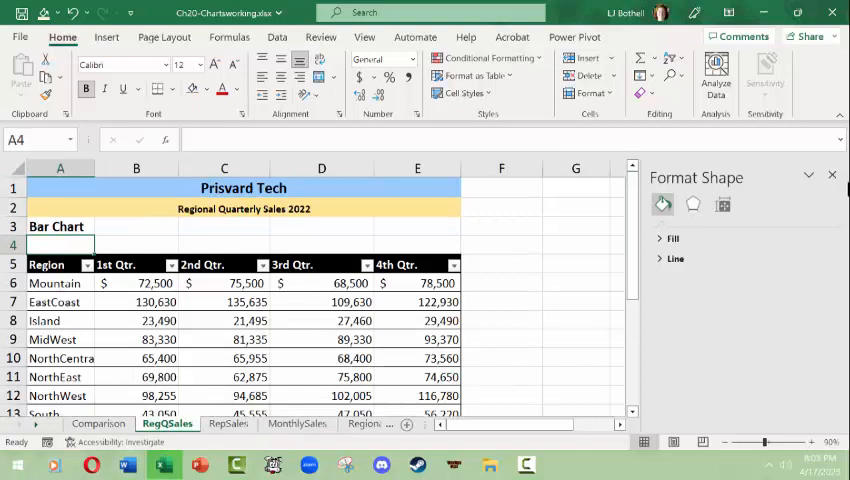
pyautogui.click(831, 174)
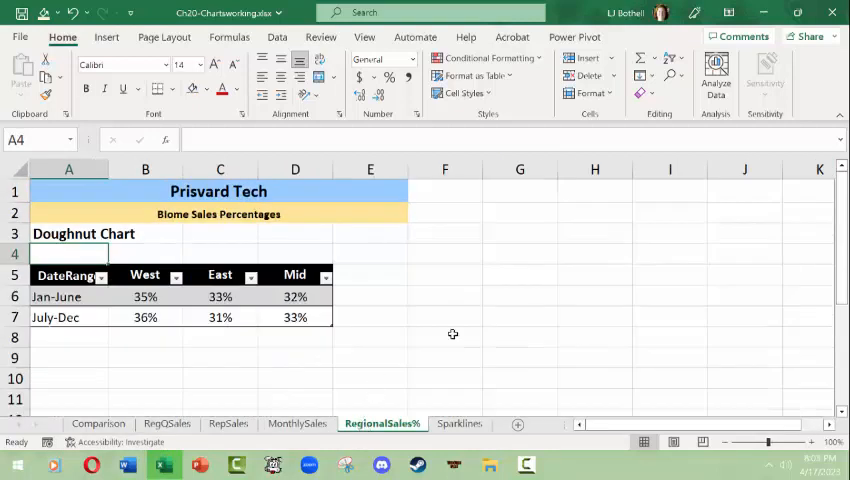
pyautogui.moveTo(406, 346)
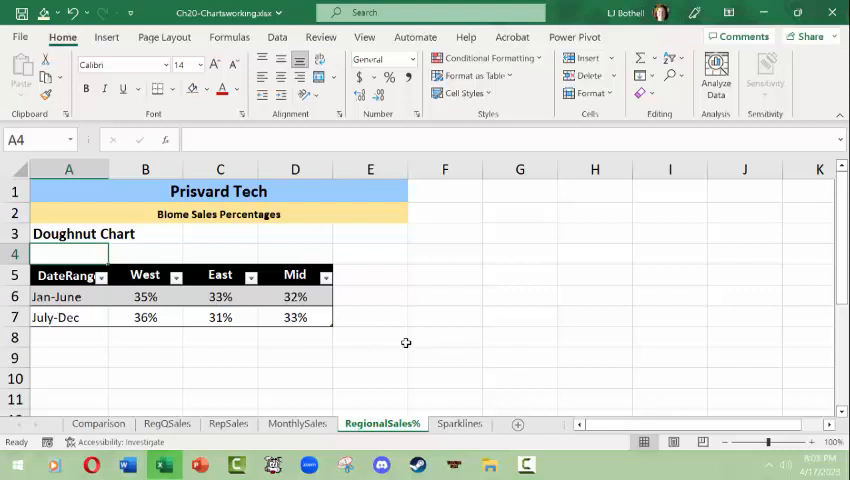
pyautogui.click(297, 423)
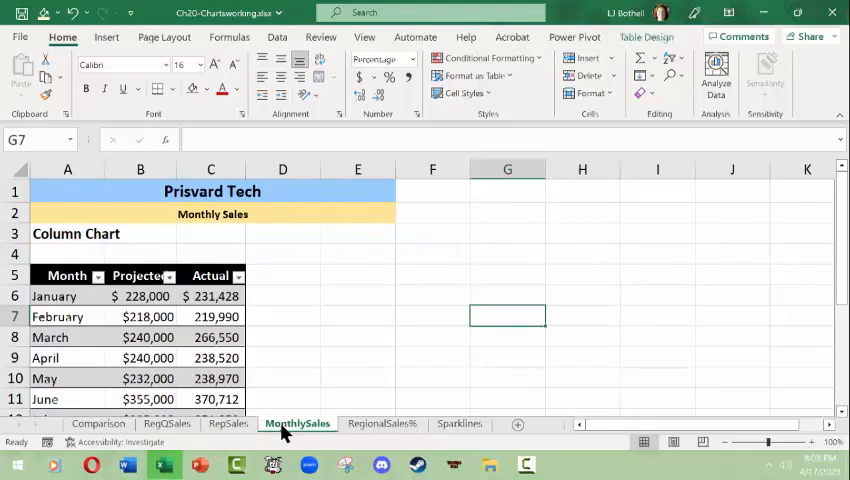
pyautogui.click(166, 423)
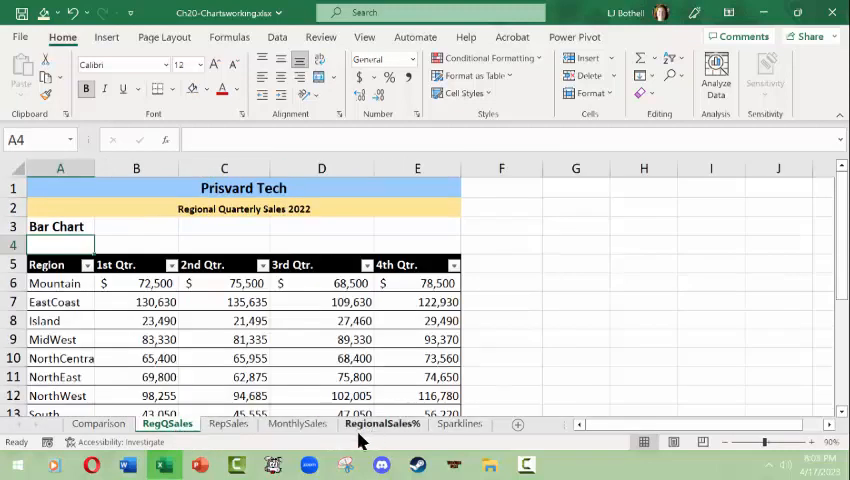
pyautogui.click(98, 423)
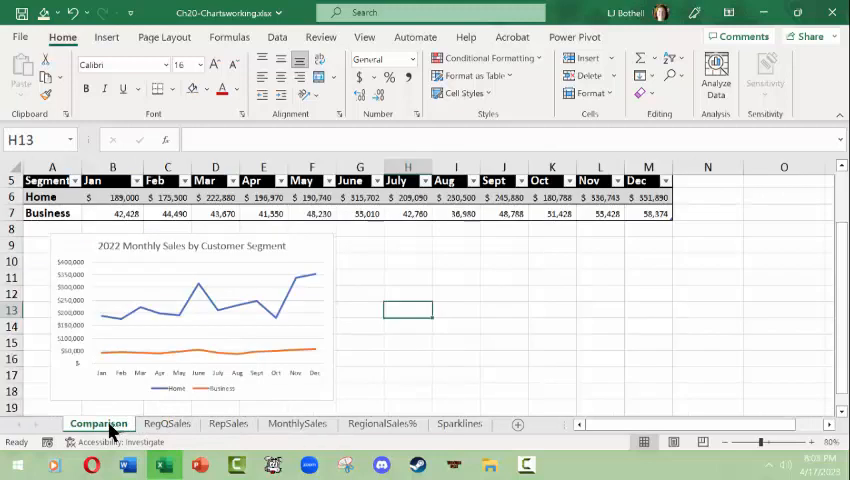
pyautogui.click(381, 423)
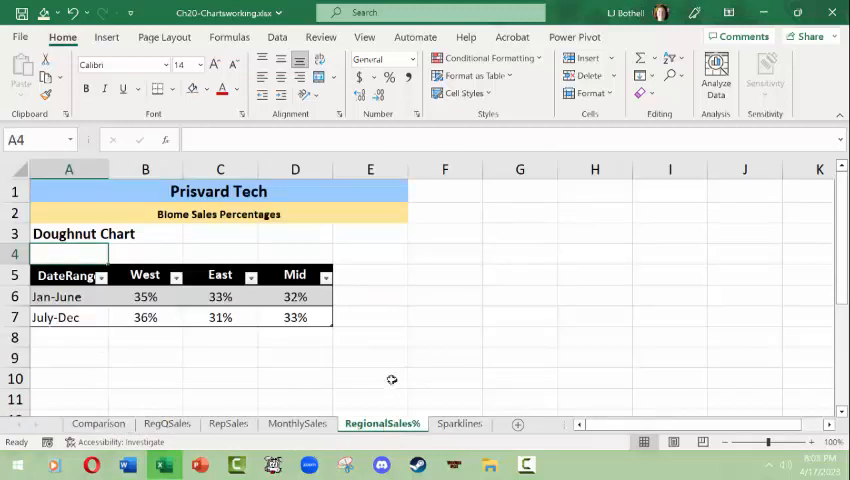
pyautogui.moveTo(415, 359)
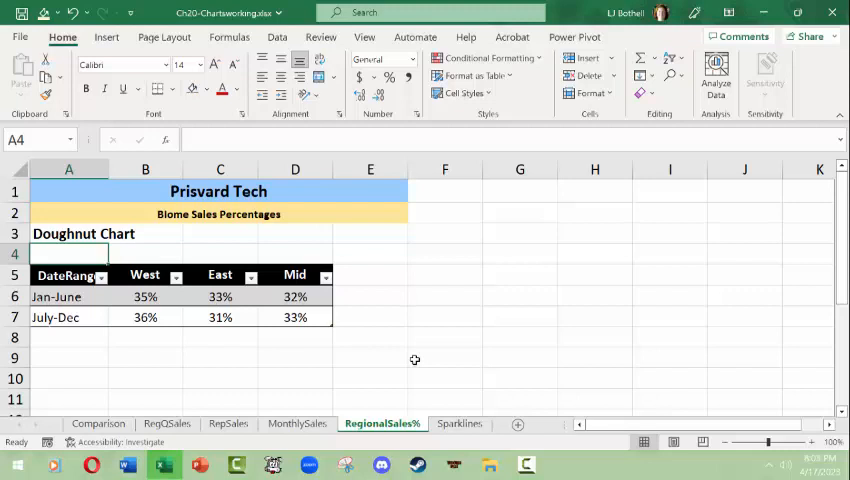
pyautogui.click(294, 296)
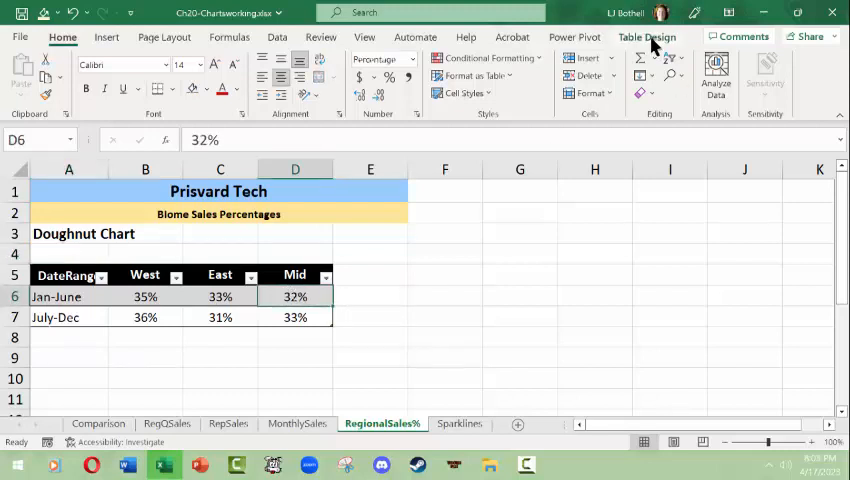
pyautogui.click(647, 37)
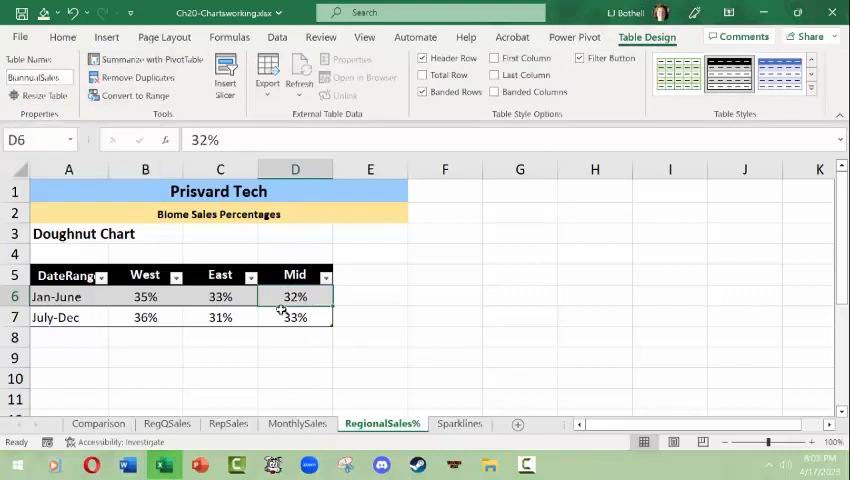
pyautogui.click(106, 37)
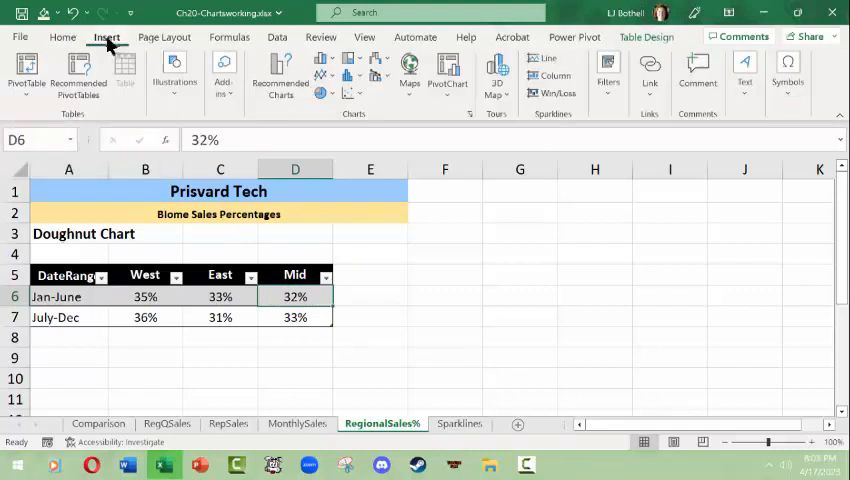
pyautogui.moveTo(280, 75)
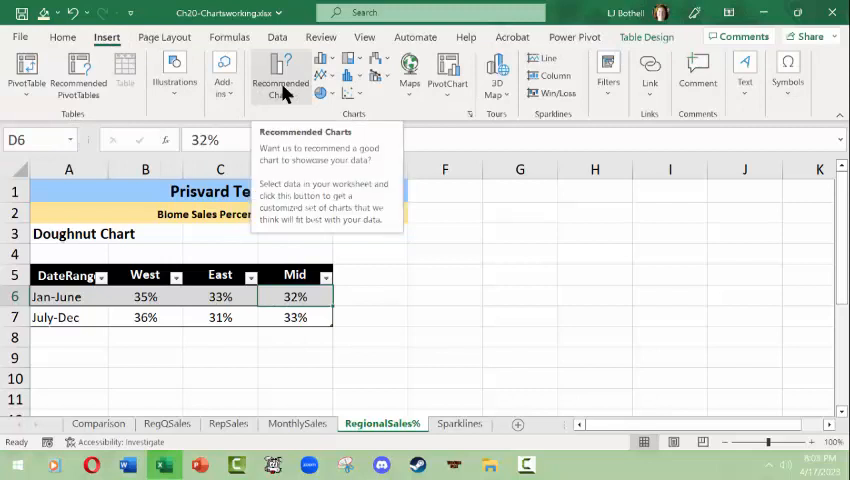
pyautogui.click(280, 75)
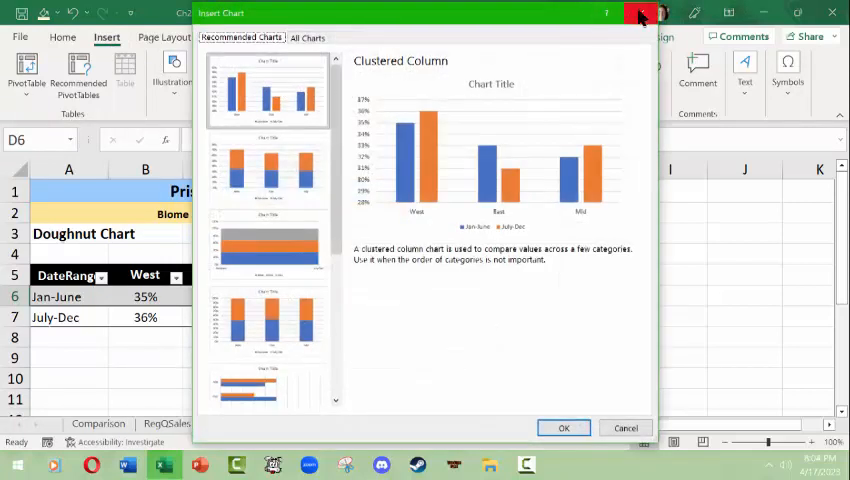
pyautogui.click(625, 428)
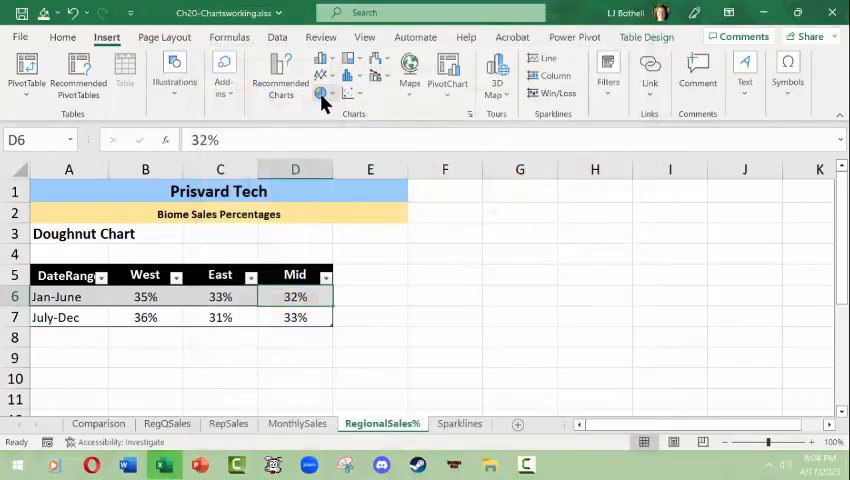
pyautogui.moveTo(321, 95)
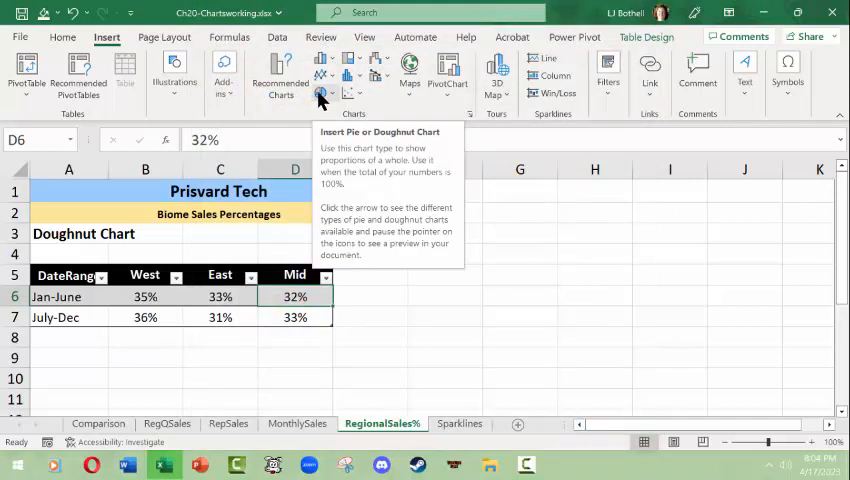
pyautogui.click(321, 96)
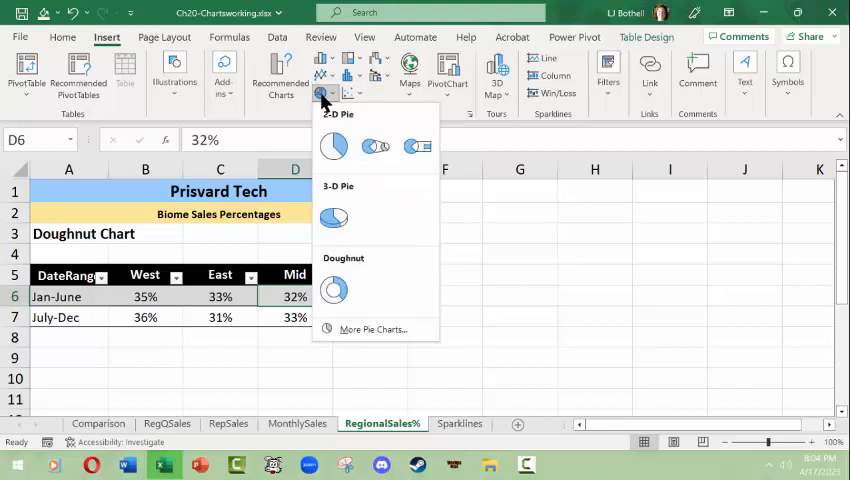
pyautogui.click(375, 146)
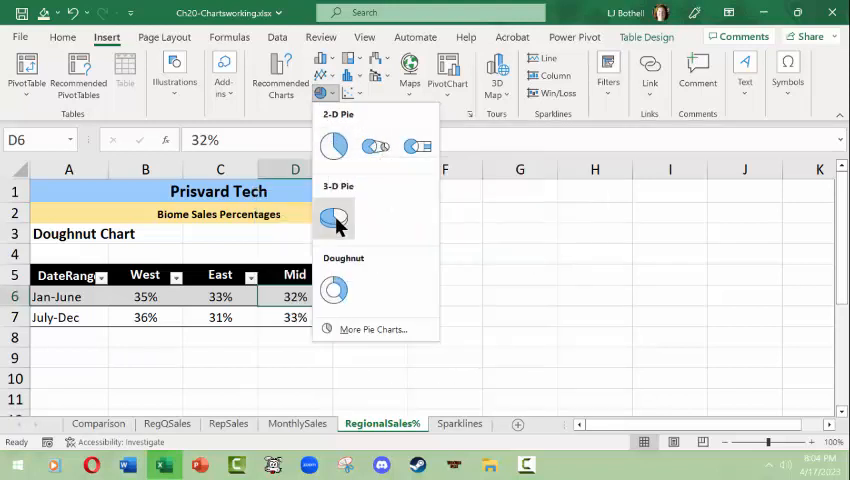
pyautogui.click(334, 290)
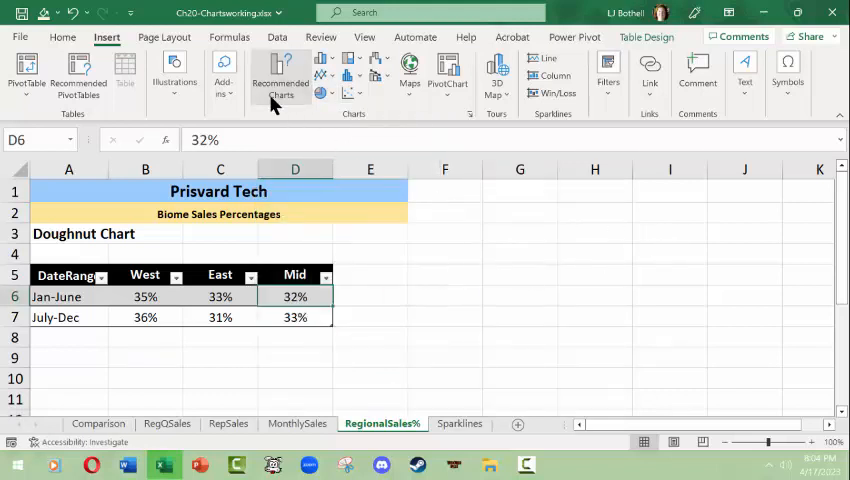
# Browse suggested charts, including 100% stacked column, then list all chart types for the percentages
pyautogui.click(280, 75)
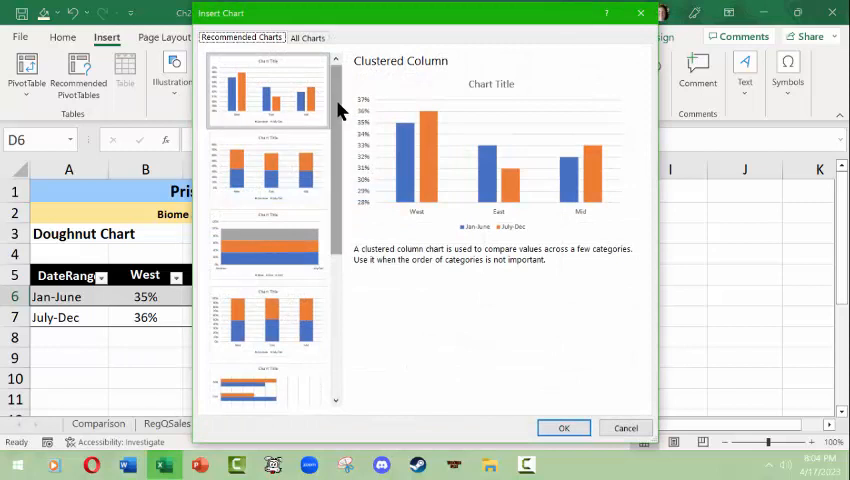
pyautogui.scroll(-3)
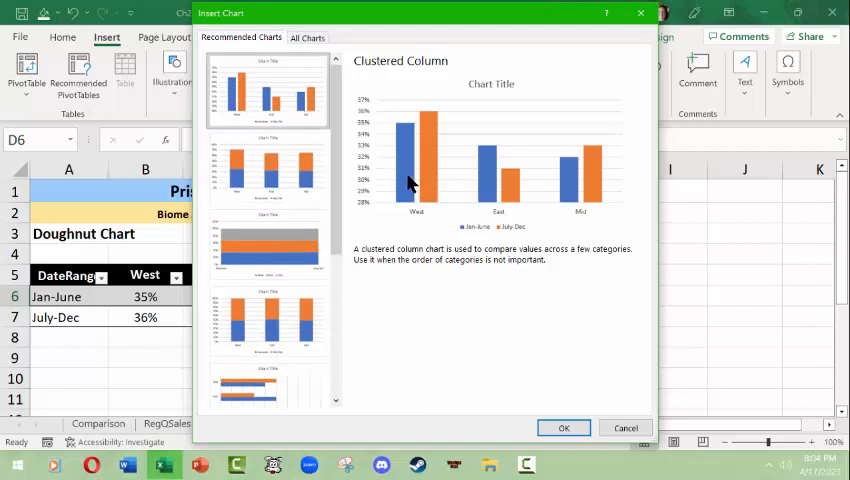
pyautogui.moveTo(603, 203)
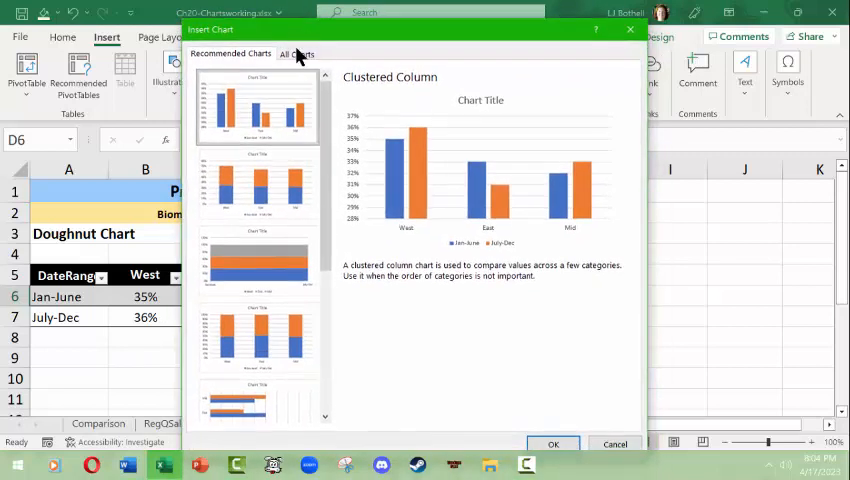
pyautogui.moveTo(470, 194)
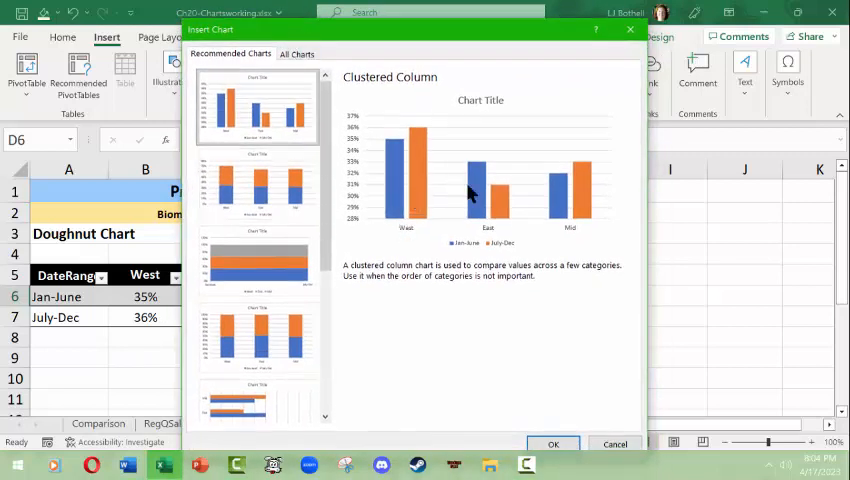
pyautogui.click(255, 260)
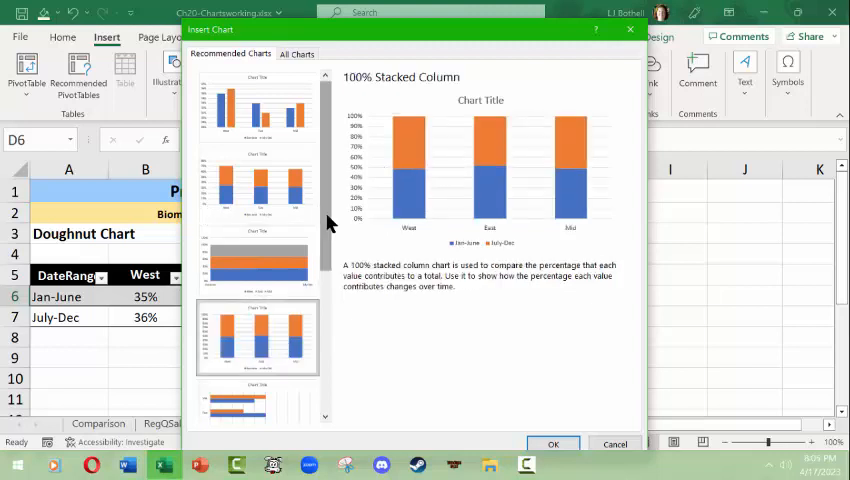
pyautogui.scroll(-3)
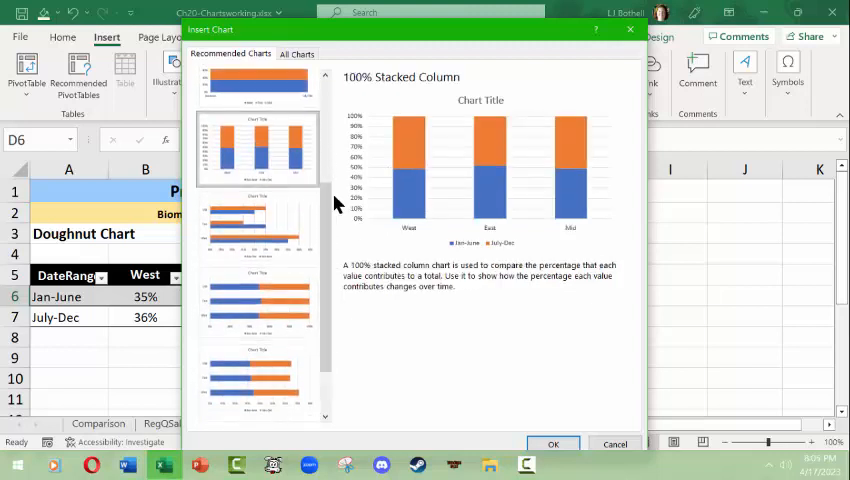
pyautogui.click(296, 53)
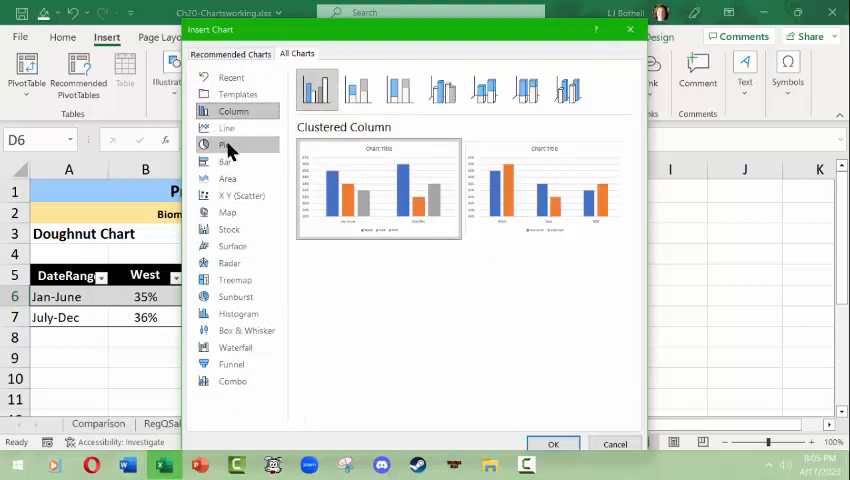
# Insert a Pie-category Doughnut chart, second layout, of the West, East and Mid percentages
pyautogui.click(224, 145)
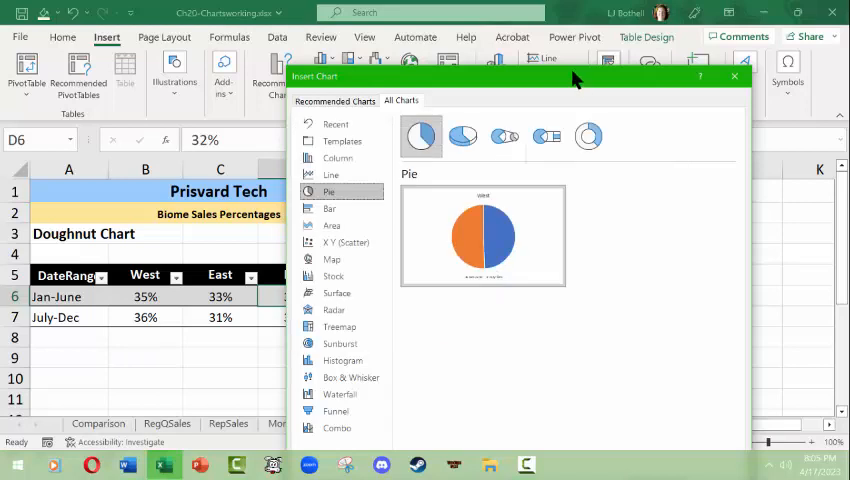
pyautogui.click(588, 136)
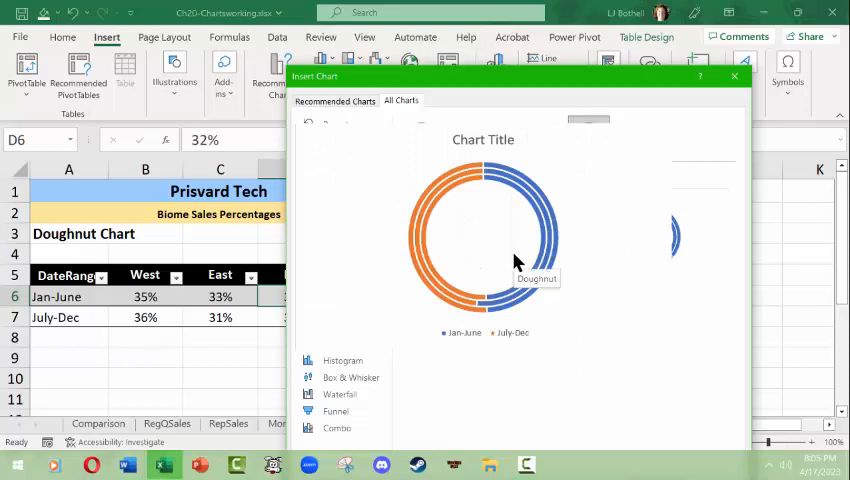
pyautogui.moveTo(465, 290)
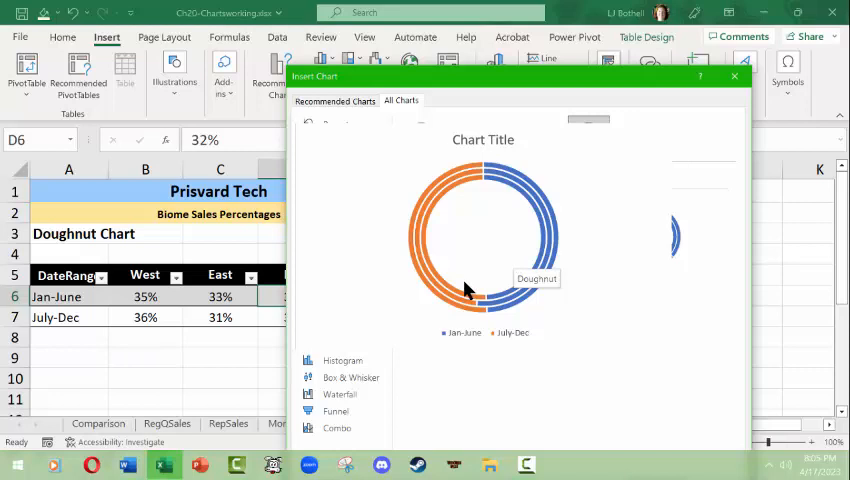
pyautogui.click(328, 191)
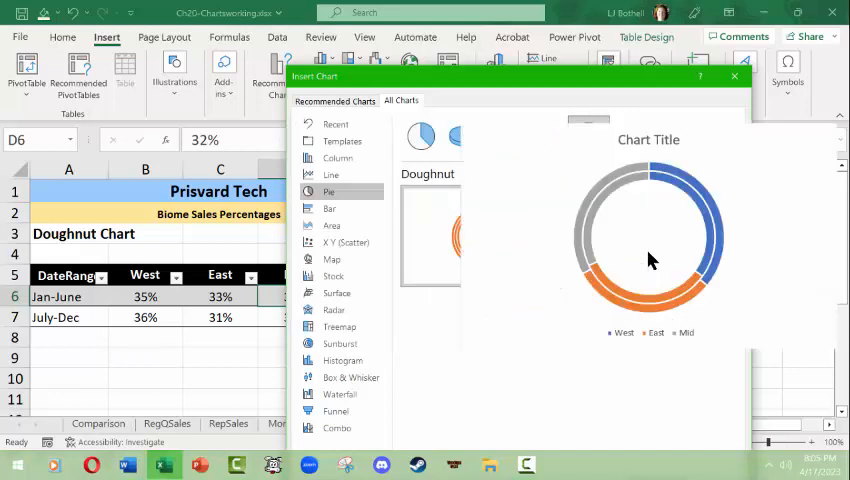
pyautogui.moveTo(649, 258)
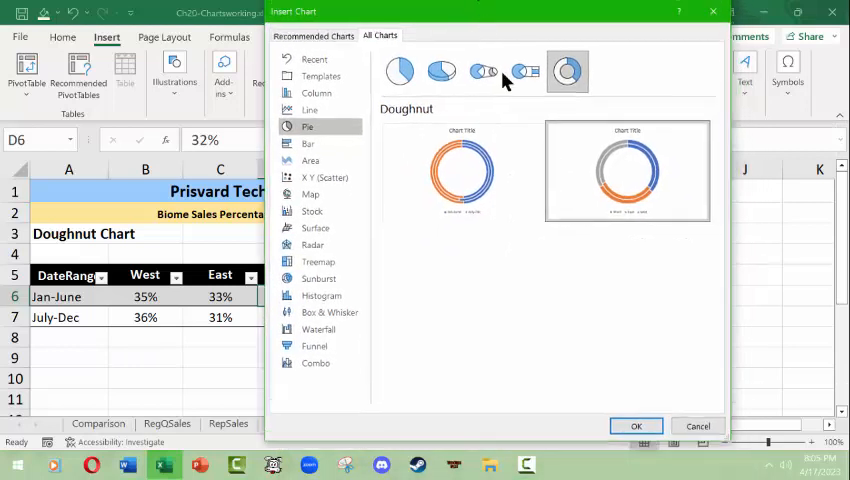
pyautogui.click(636, 425)
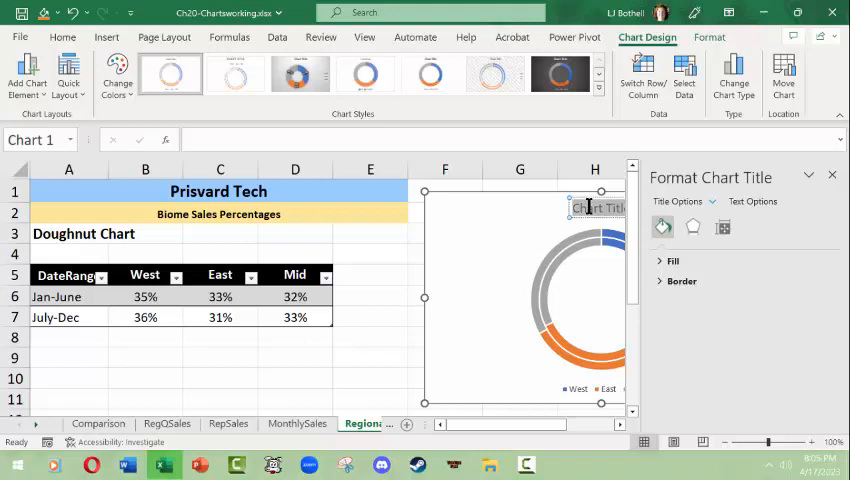
# Title the doughnut chart 'Biome sales by date' and move it beside the percentages table
pyautogui.write('Biome sales by')
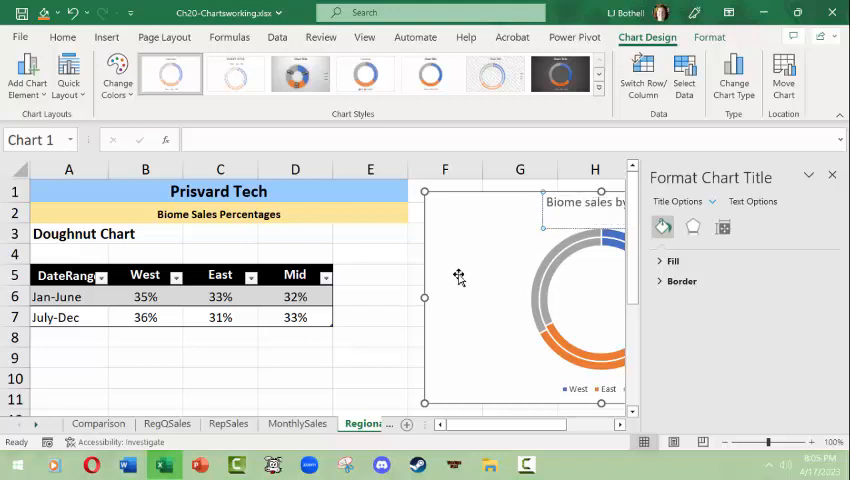
pyautogui.click(370, 253)
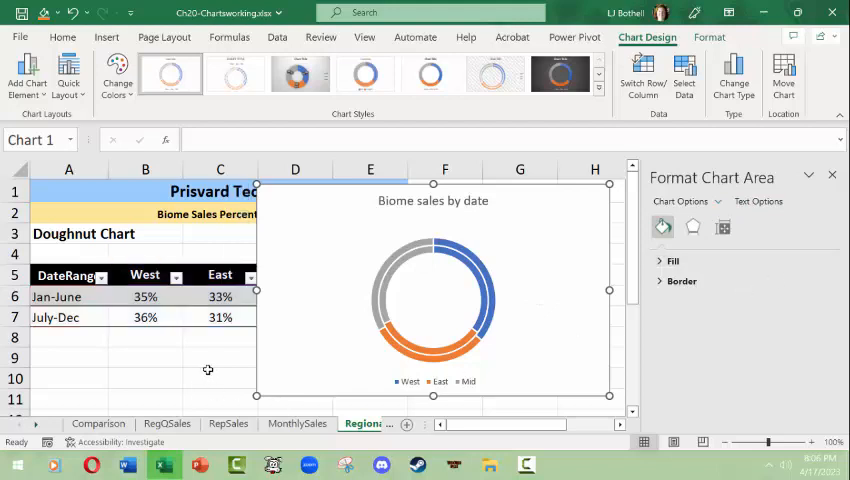
pyautogui.click(220, 378)
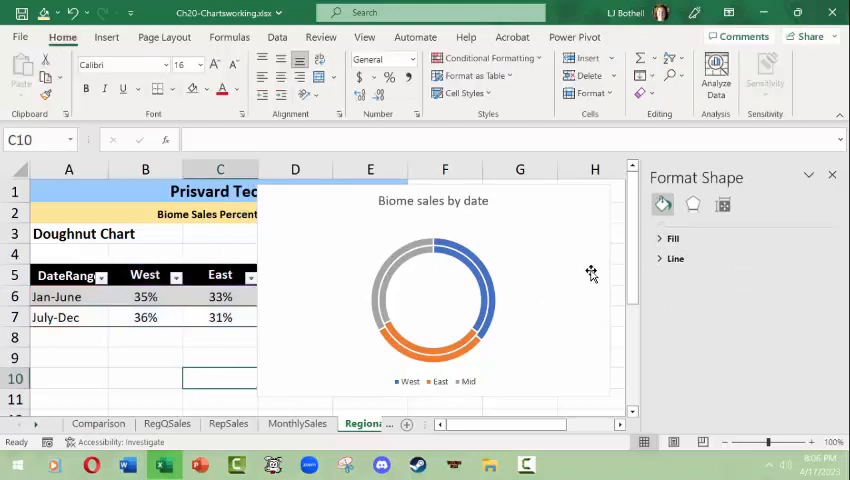
pyautogui.click(433, 300)
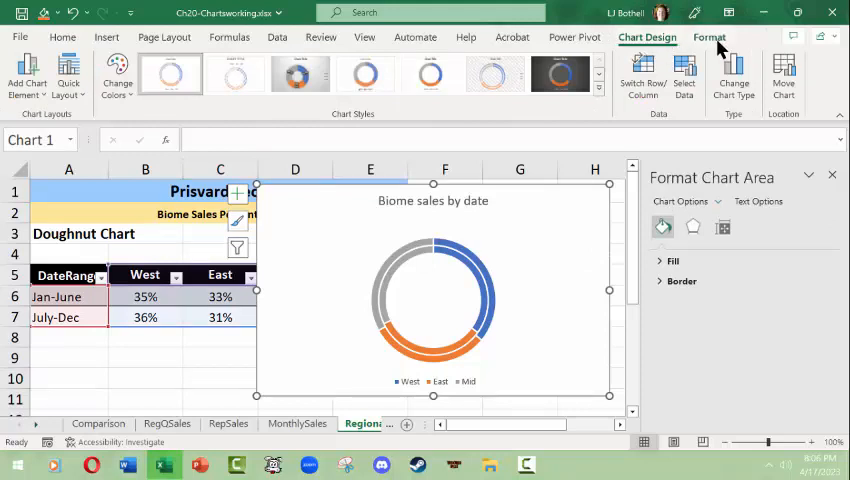
pyautogui.click(709, 37)
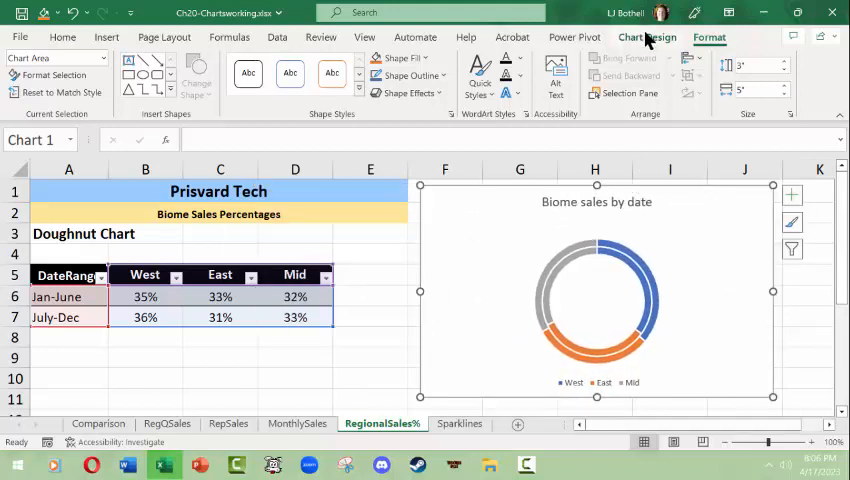
# Bring up the Chart Design styles gallery for the doughnut chart
pyautogui.click(98, 423)
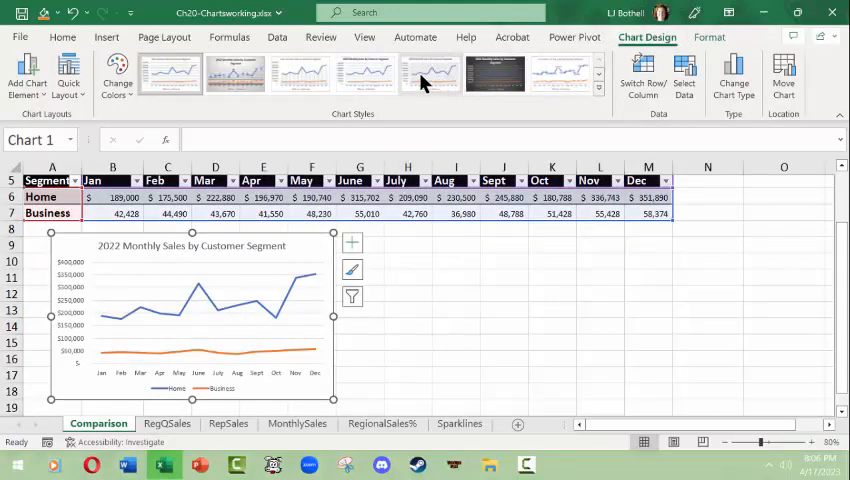
pyautogui.click(365, 72)
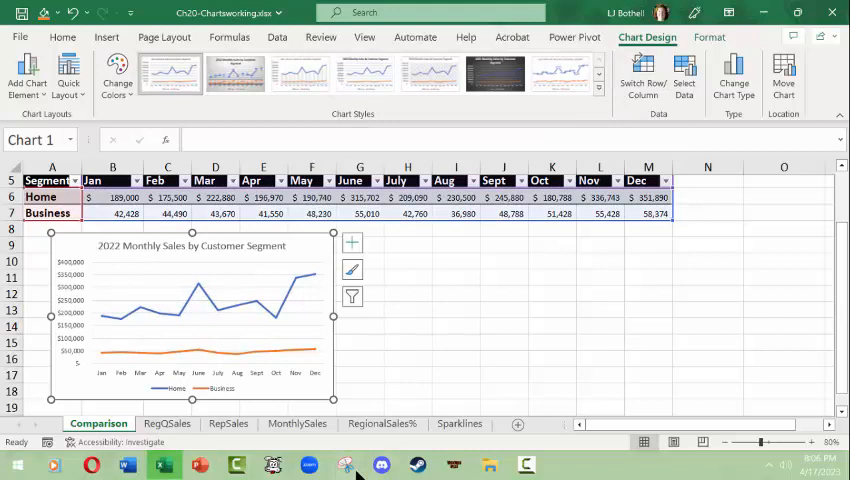
pyautogui.click(382, 423)
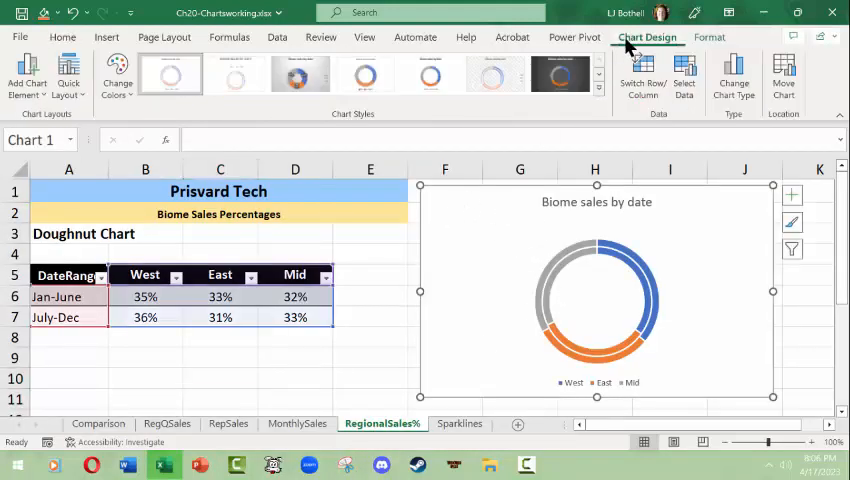
pyautogui.click(599, 99)
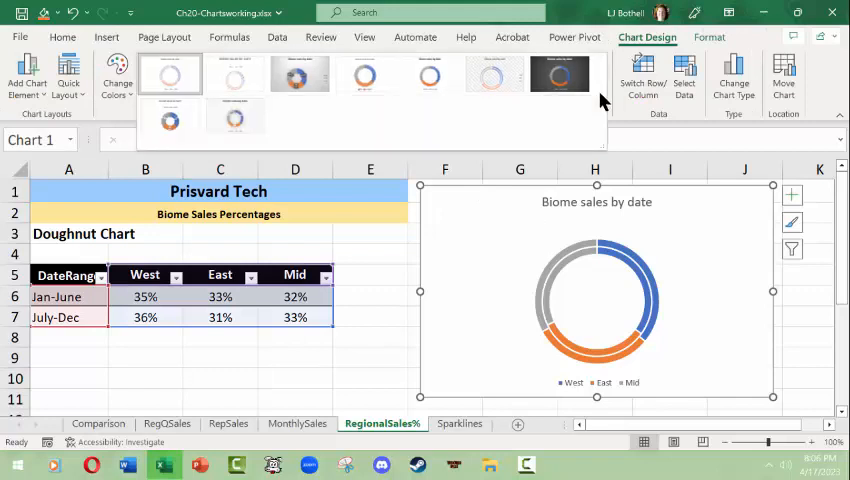
pyautogui.click(299, 74)
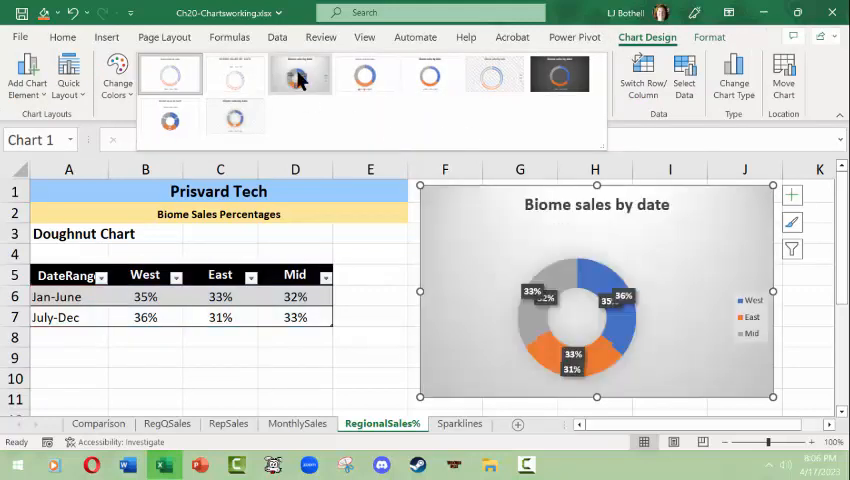
pyautogui.click(300, 75)
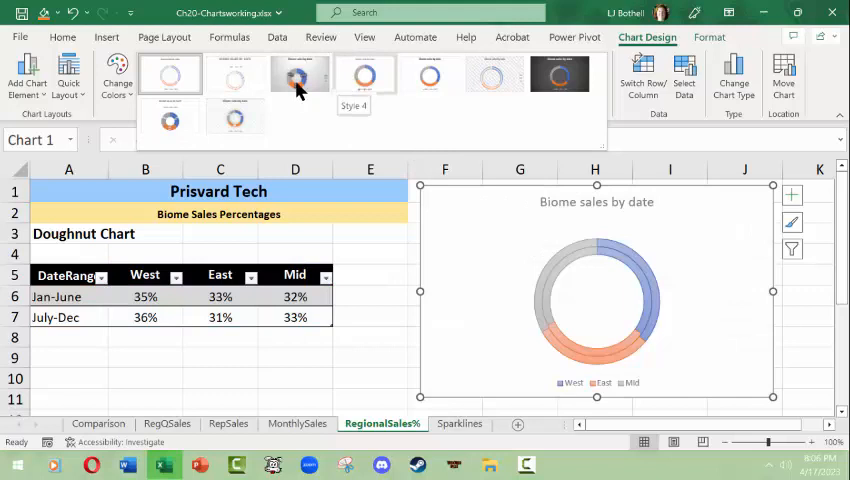
# Preview several chart styles and apply Style 3 with percentage labels and gray gradient
pyautogui.click(237, 74)
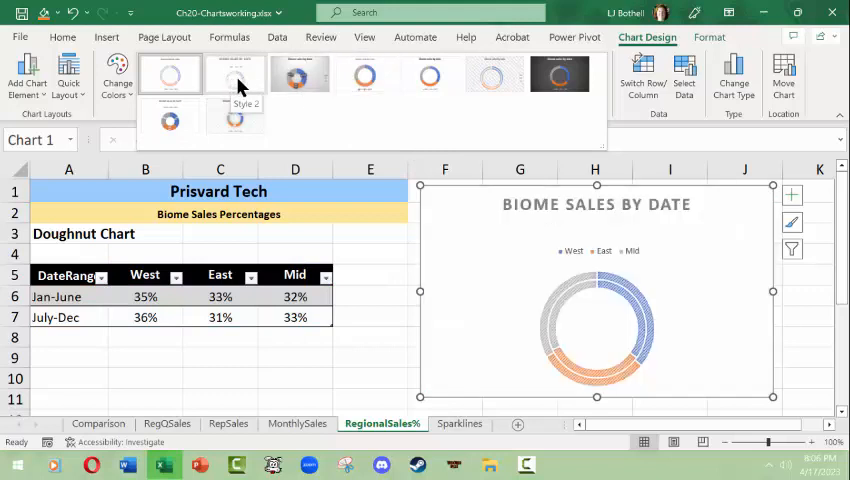
pyautogui.click(365, 74)
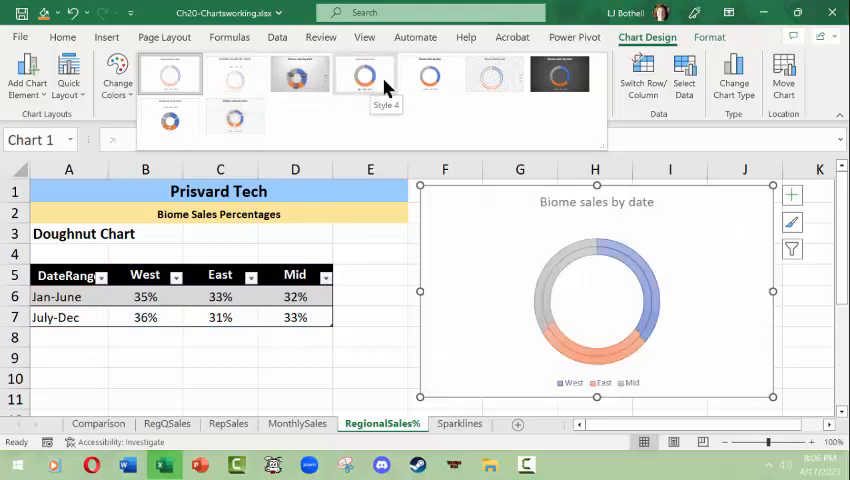
pyautogui.click(493, 73)
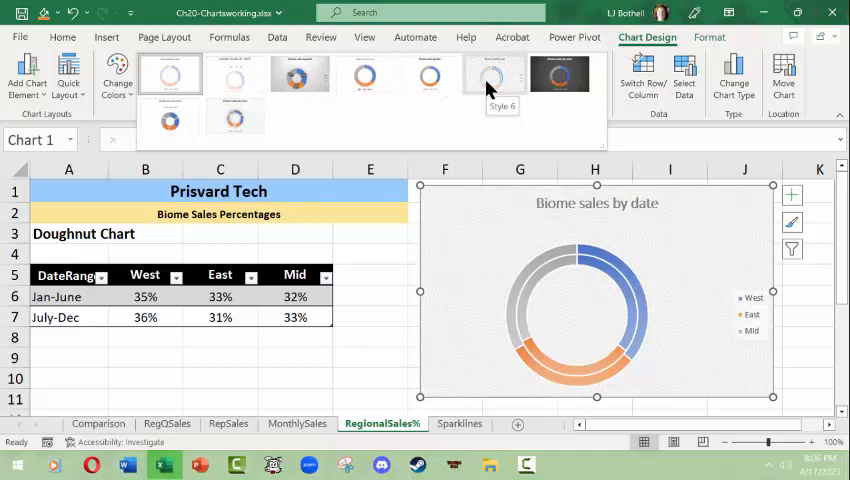
pyautogui.click(560, 75)
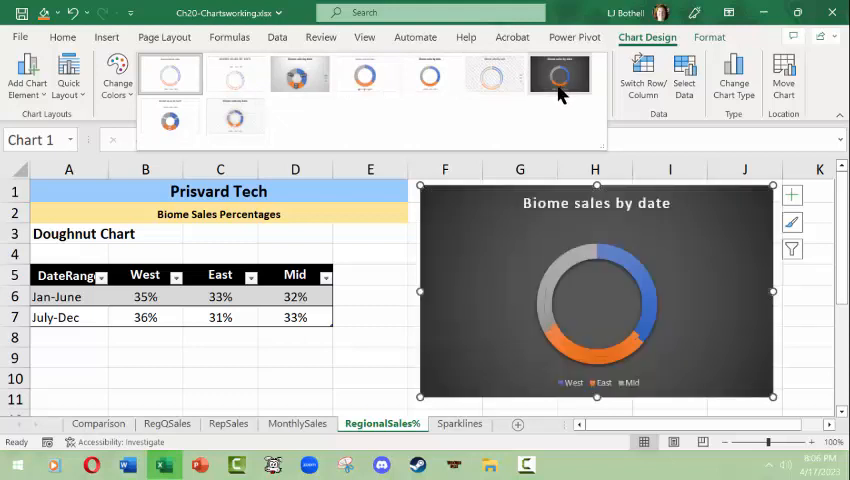
pyautogui.click(300, 75)
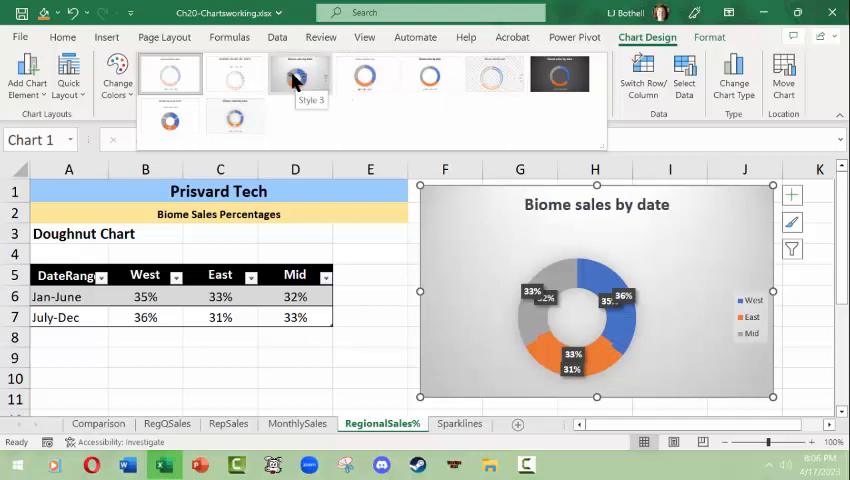
pyautogui.click(170, 118)
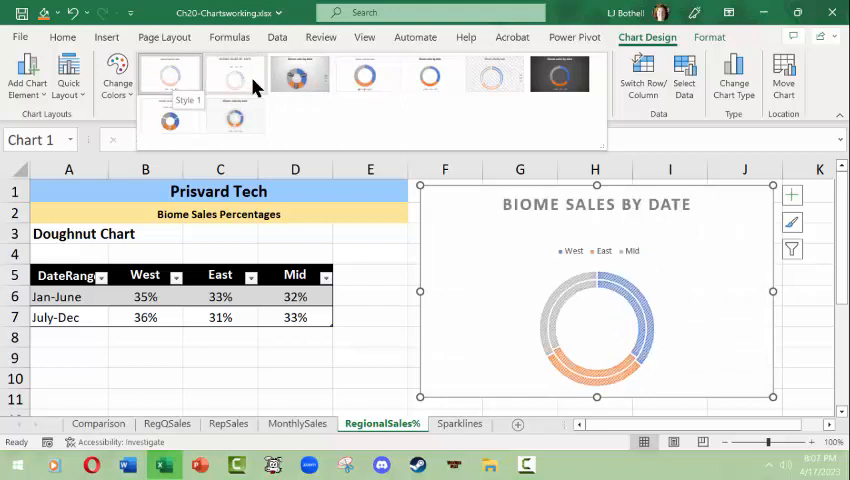
pyautogui.moveTo(234, 75)
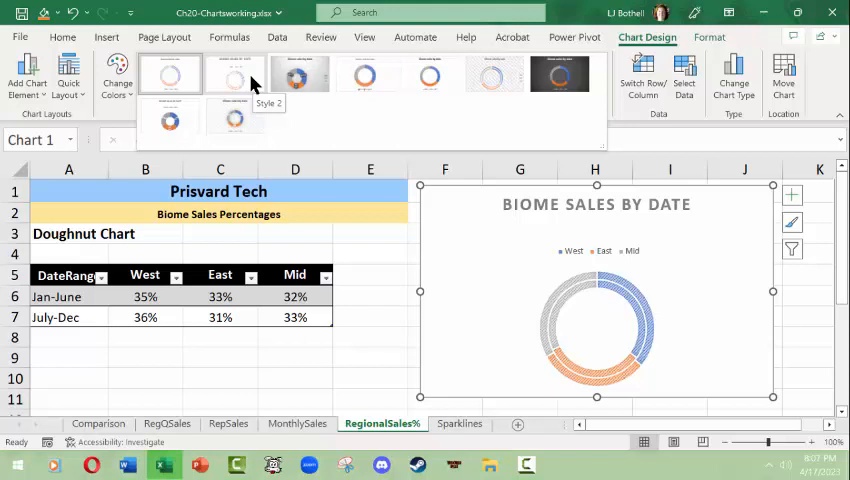
pyautogui.click(299, 74)
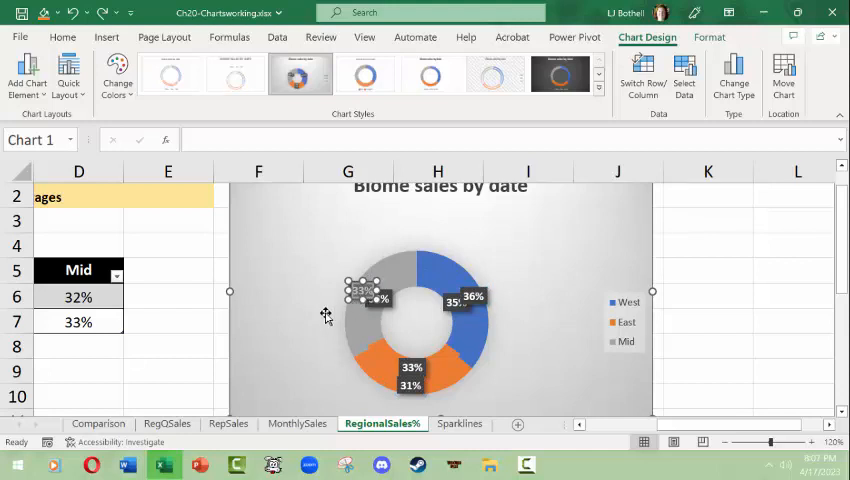
pyautogui.moveTo(380, 280)
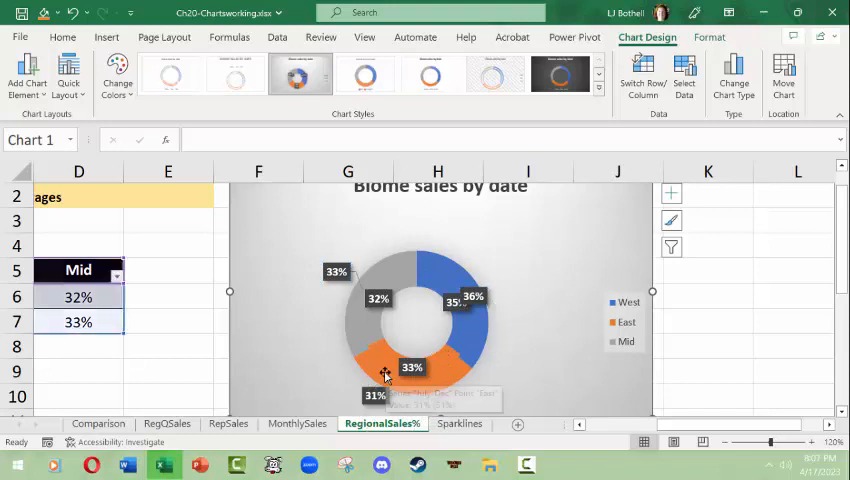
pyautogui.moveTo(483, 292)
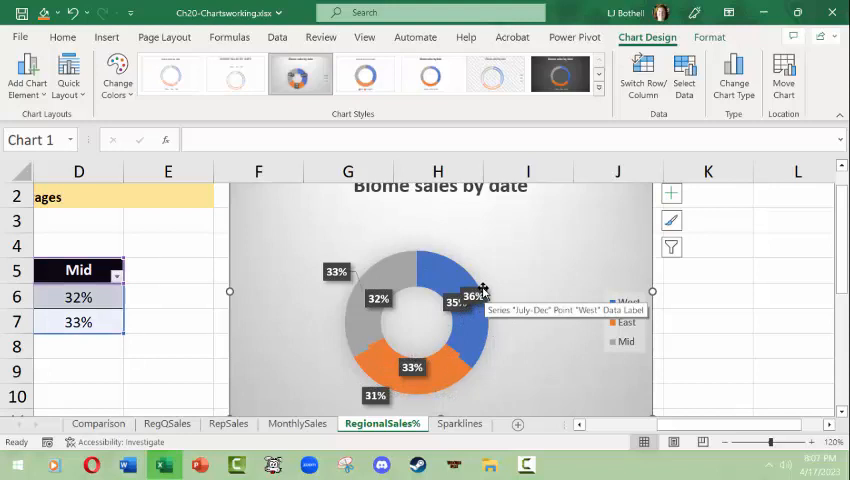
pyautogui.moveTo(438, 285)
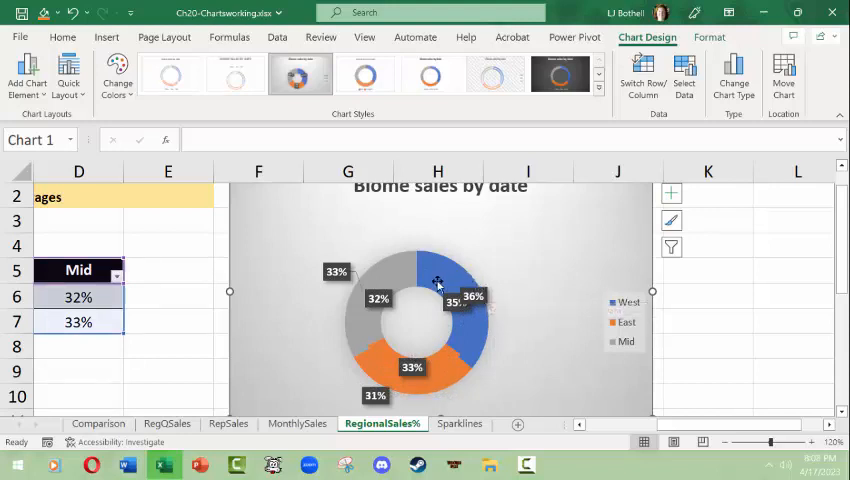
pyautogui.moveTo(538, 449)
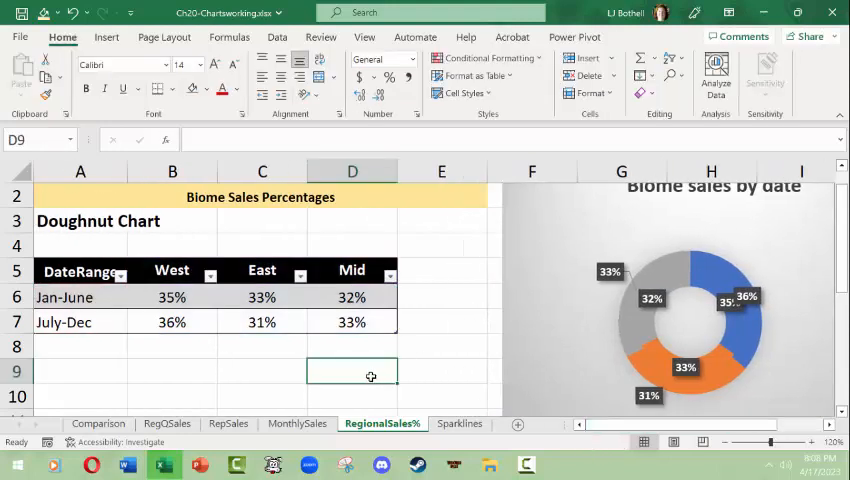
# Change West Jan-June to 67% and the East values to 66% and 47%
pyautogui.click(172, 297)
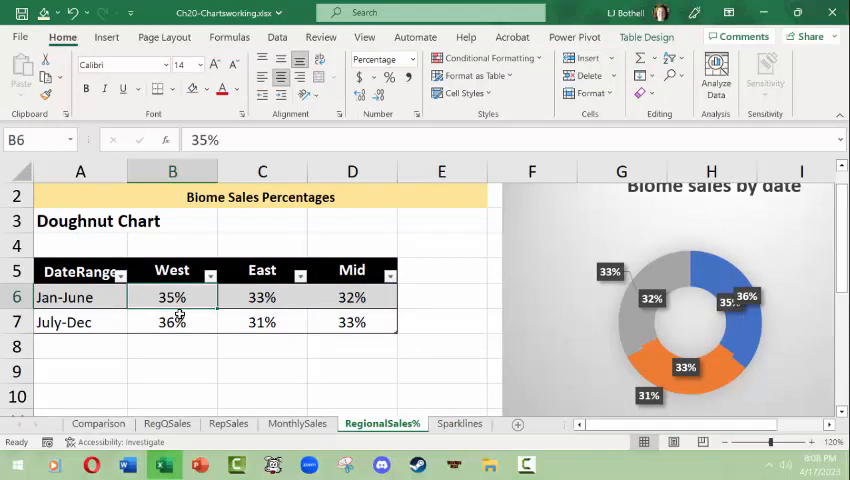
pyautogui.write('67%')
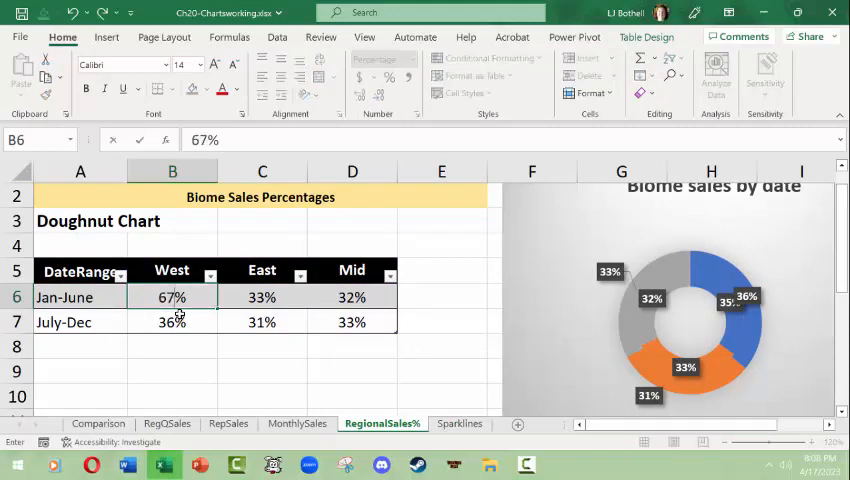
pyautogui.click(172, 321)
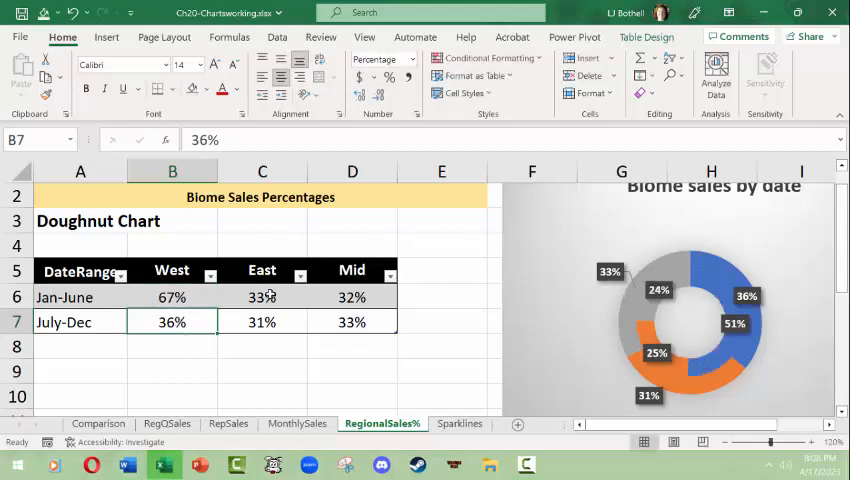
pyautogui.click(262, 297)
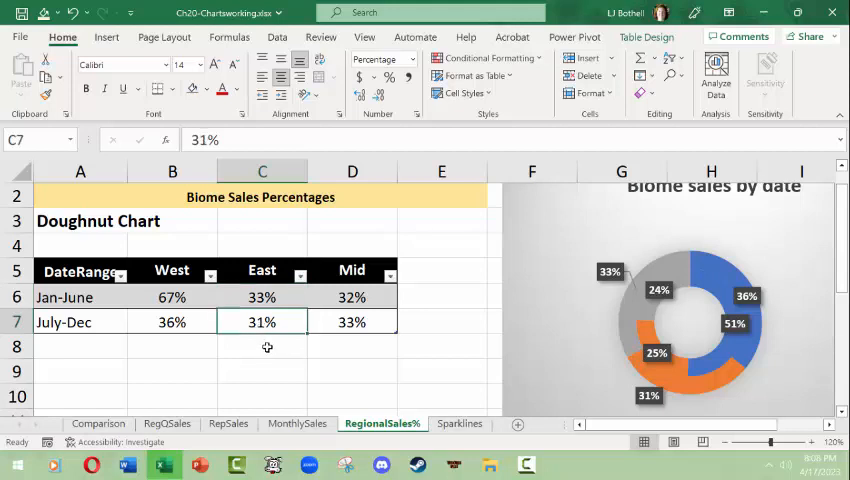
pyautogui.write('47%')
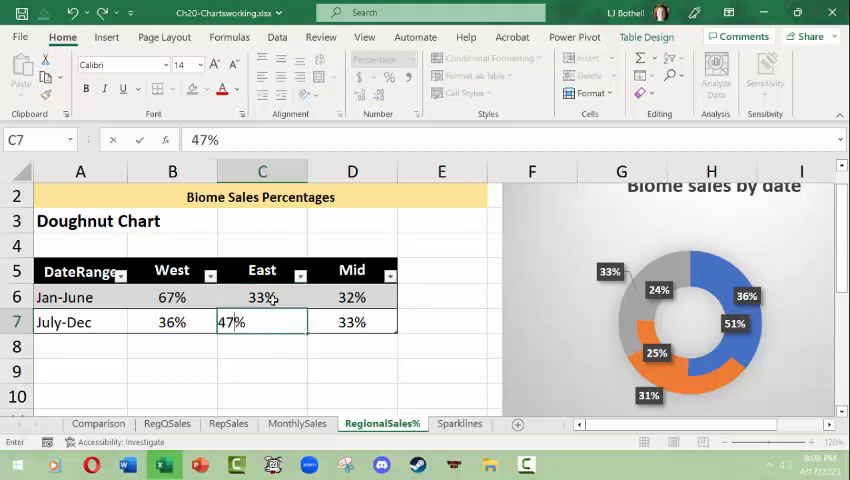
pyautogui.write('66%')
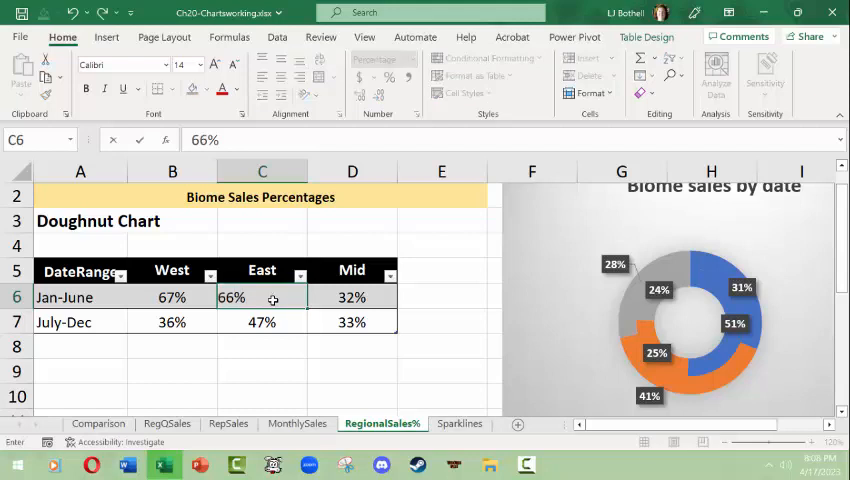
pyautogui.click(351, 297)
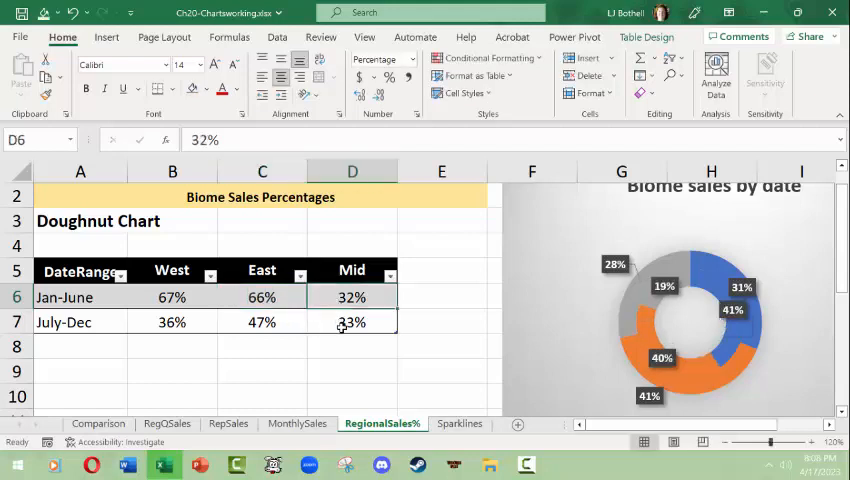
pyautogui.click(352, 321)
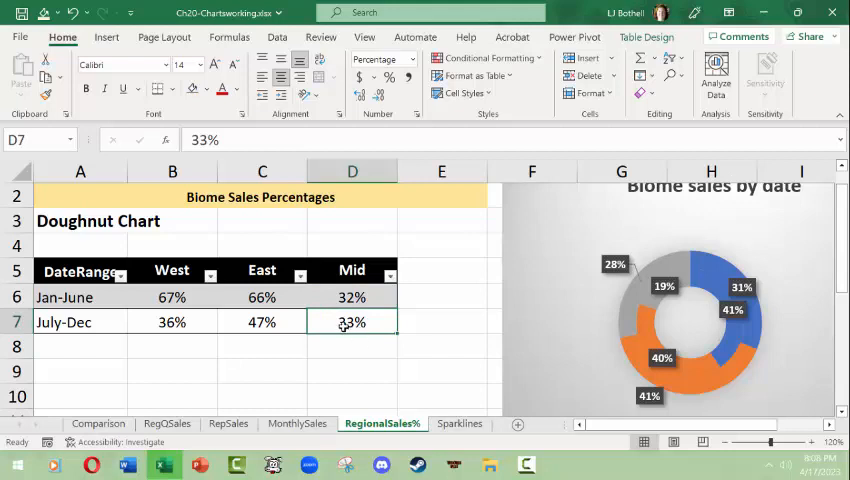
pyautogui.click(352, 370)
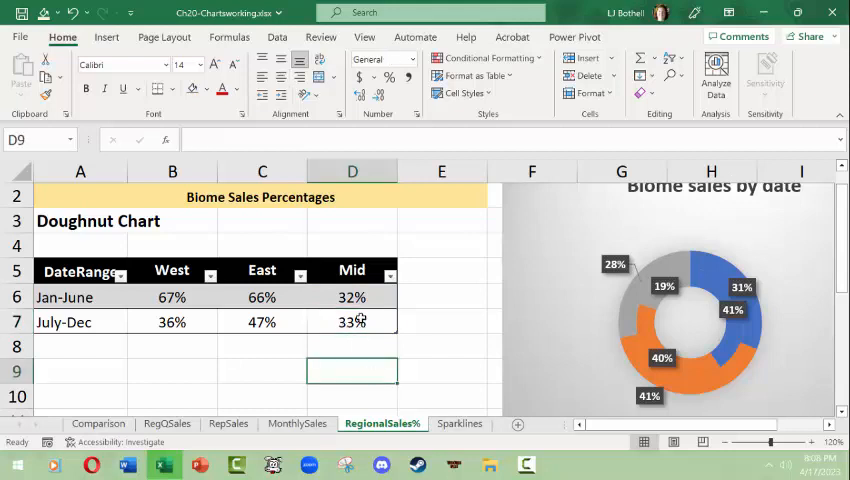
pyautogui.moveTo(304, 346)
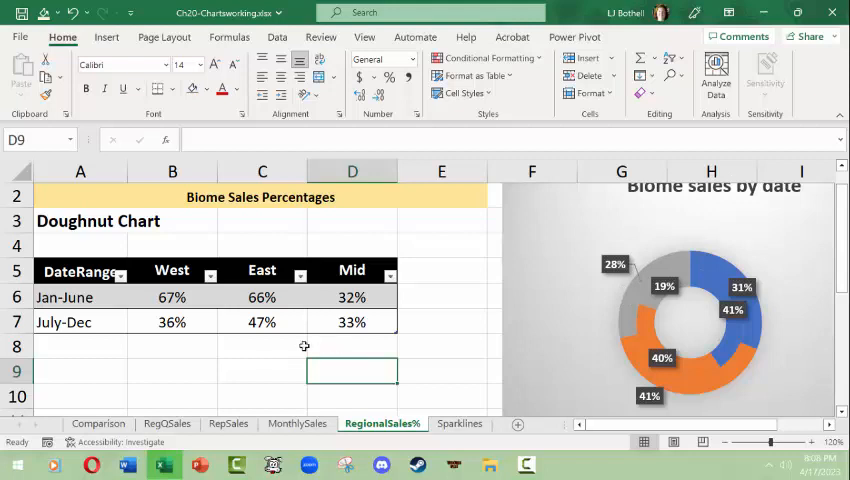
pyautogui.moveTo(337, 322)
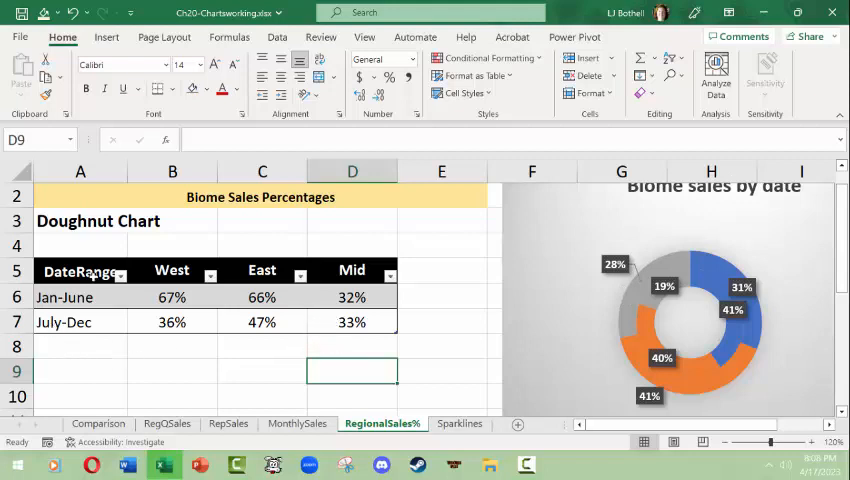
# Filter DateRange to July-Dec only, then go to the Sparklines sheet
pyautogui.click(119, 274)
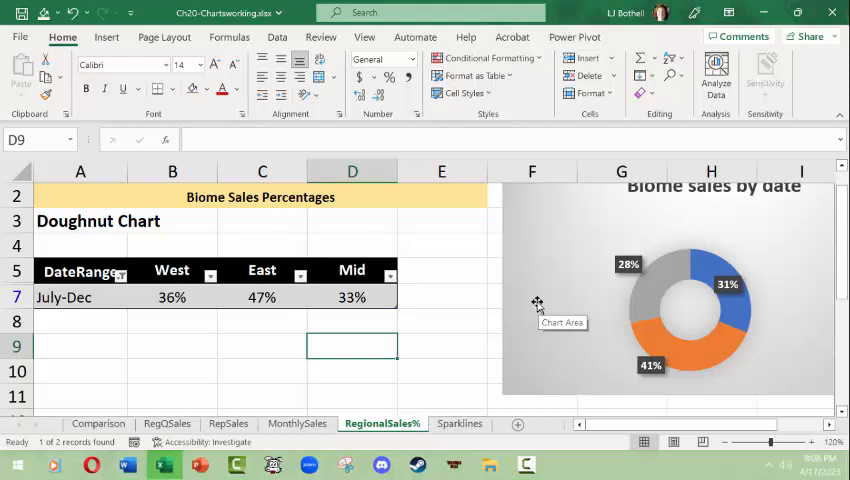
pyautogui.click(459, 423)
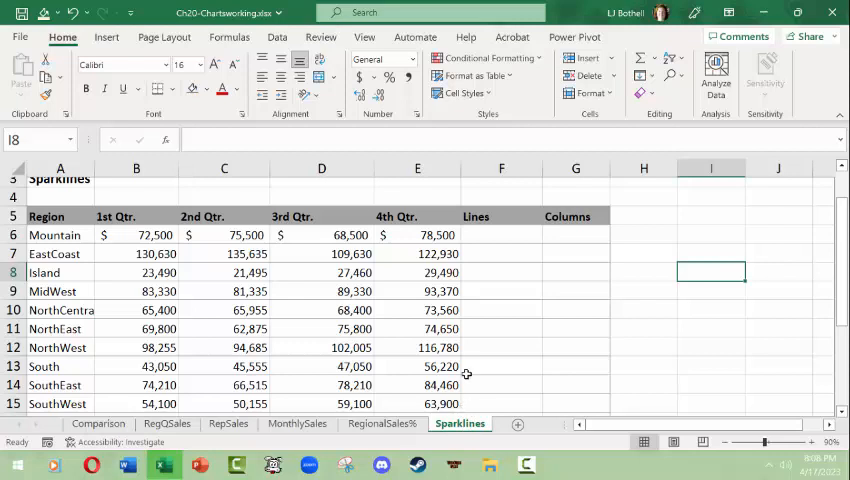
pyautogui.moveTo(513, 247)
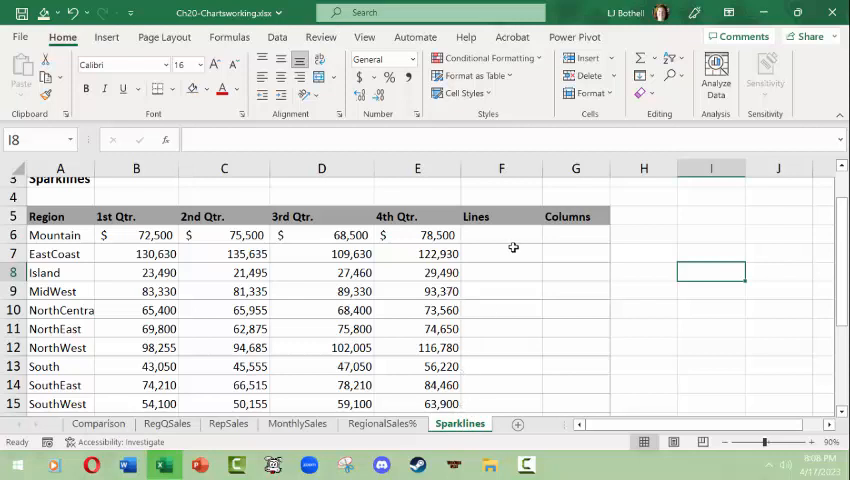
# Select cell F6 and bring up the Insert tab's Sparklines options
pyautogui.click(501, 235)
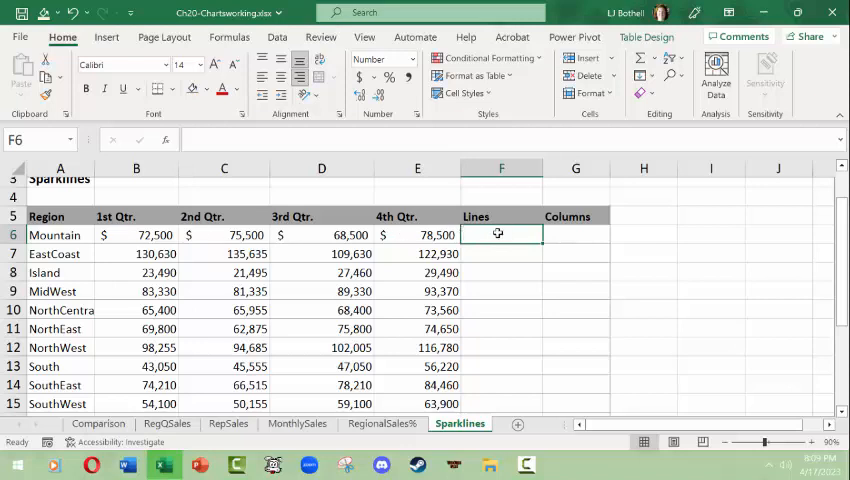
pyautogui.moveTo(688, 254)
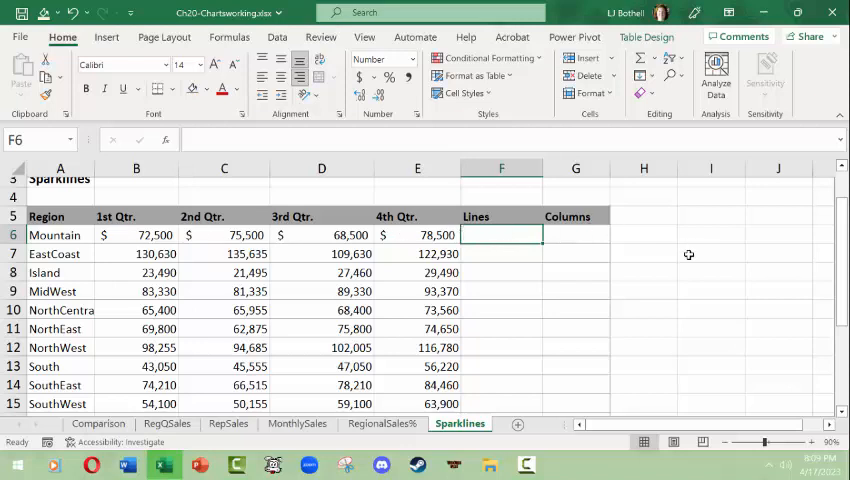
pyautogui.moveTo(482, 234)
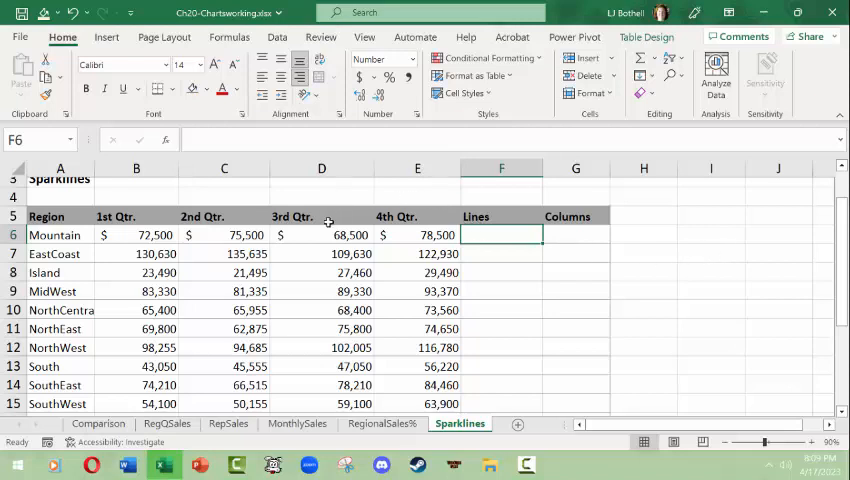
pyautogui.click(106, 37)
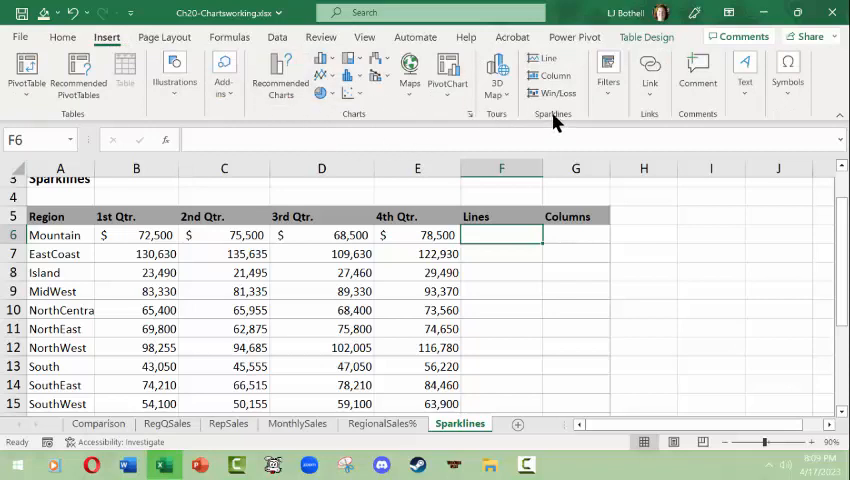
# Insert a line sparkline in F6 from Mountain's data range B6:E6
pyautogui.click(547, 62)
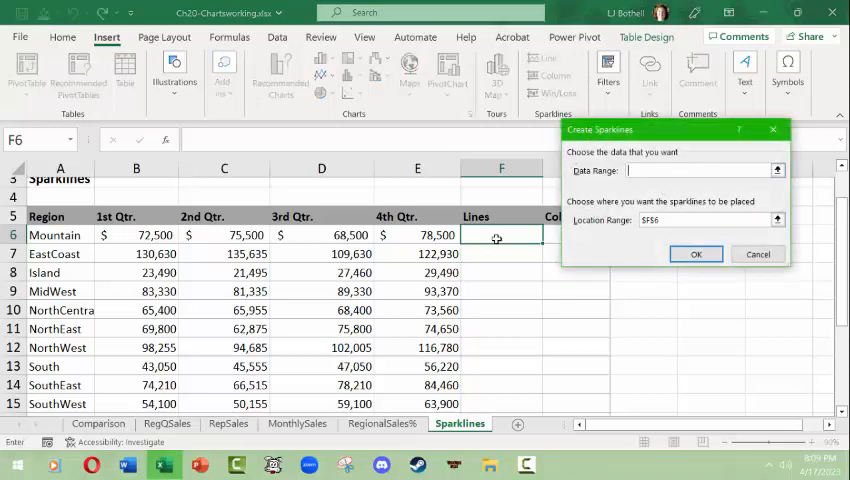
pyautogui.click(136, 234)
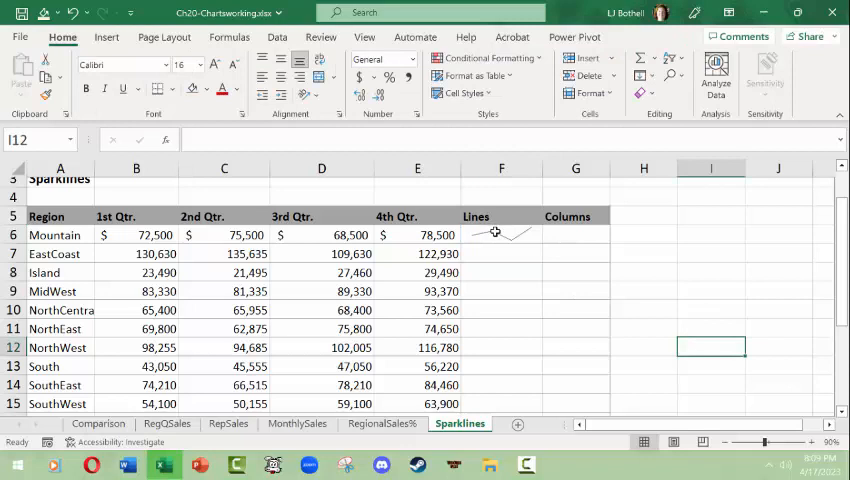
# Copy the line sparkline down the Lines column through West - CA (F8:F16)
pyautogui.click(501, 234)
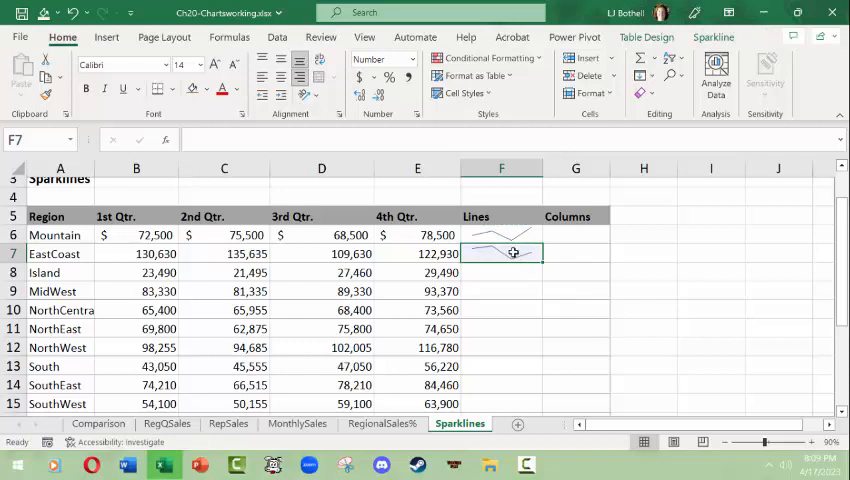
pyautogui.click(501, 235)
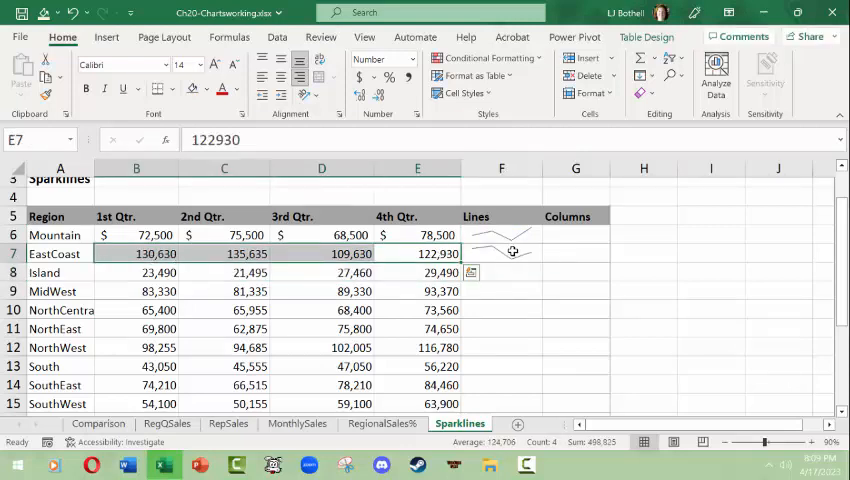
pyautogui.click(501, 253)
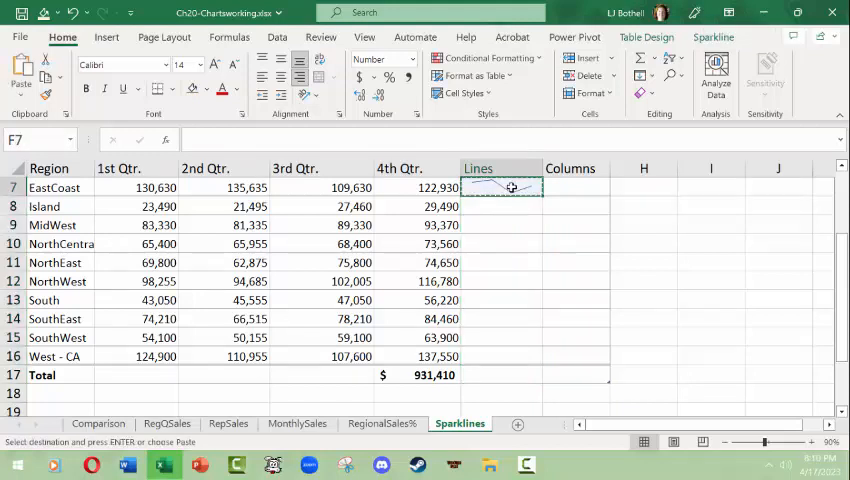
pyautogui.moveTo(501, 187); pyautogui.dragTo(501, 356)
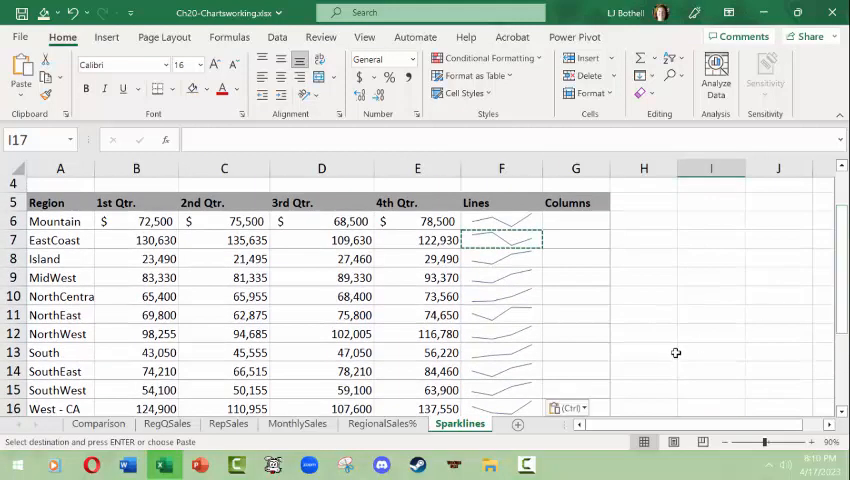
# Enter =SUM(RegQSales4[@[1st Qtr.]:[4th Qtr.]]) in F6, showing the 295,000 total
pyautogui.click(501, 221)
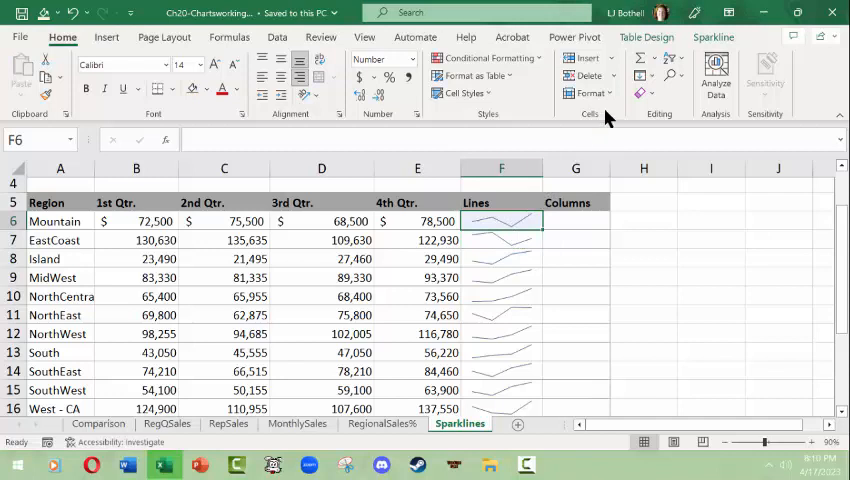
pyautogui.write('=SUM(RegQSales4[@[1st Qtr.]:[4th Qtr.]])')
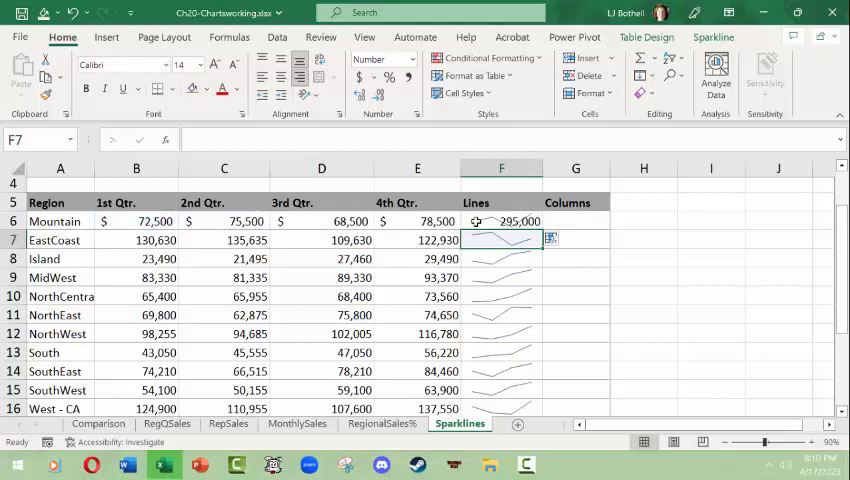
pyautogui.moveTo(600, 369)
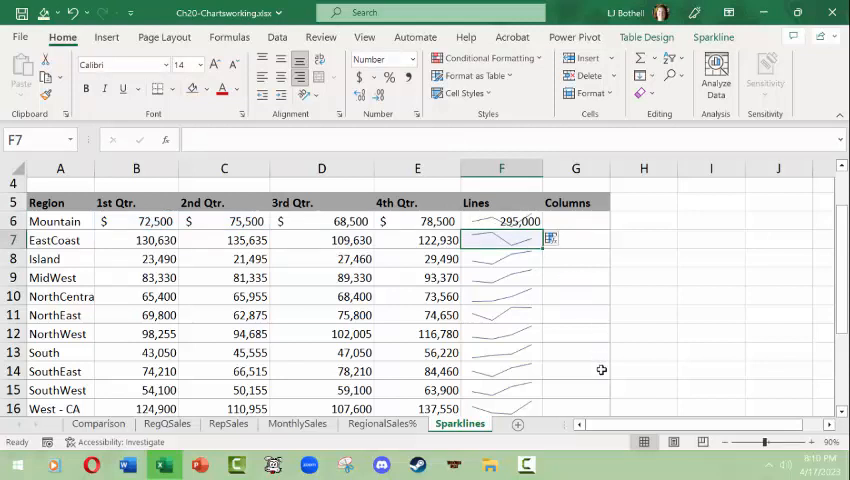
pyautogui.moveTo(492, 221)
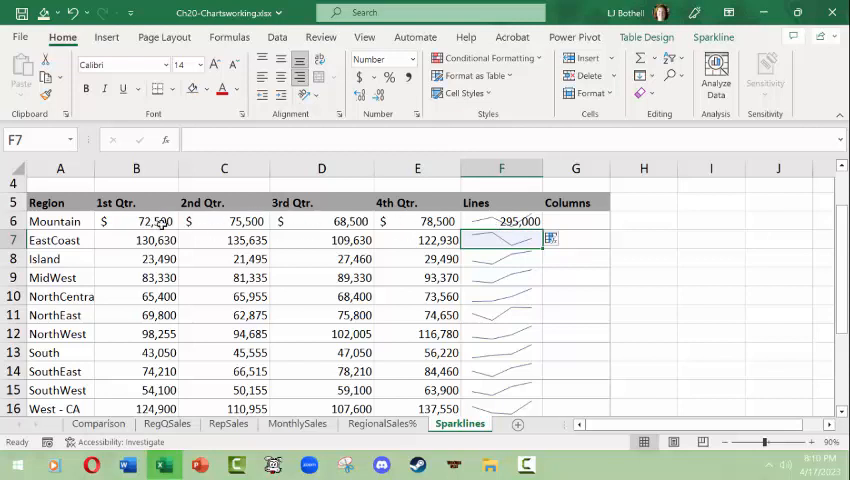
pyautogui.click(710, 315)
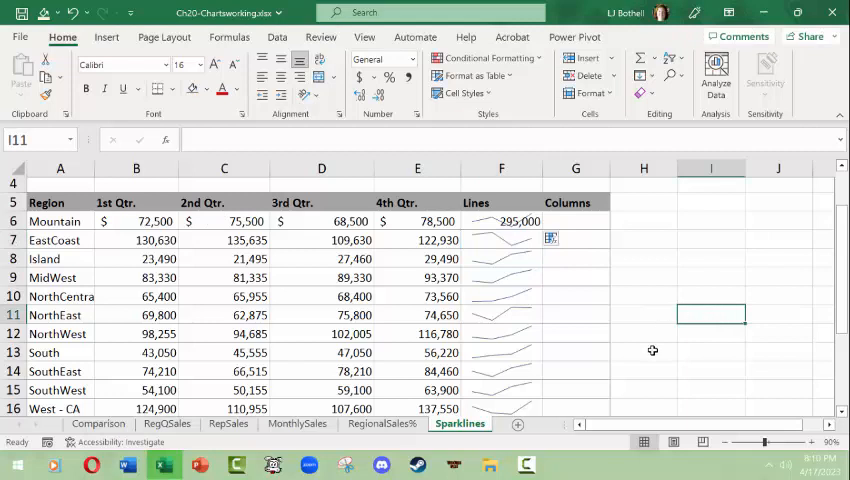
# Insert a column sparkline in G6 from Mountain's data range B6:E6
pyautogui.click(568, 220)
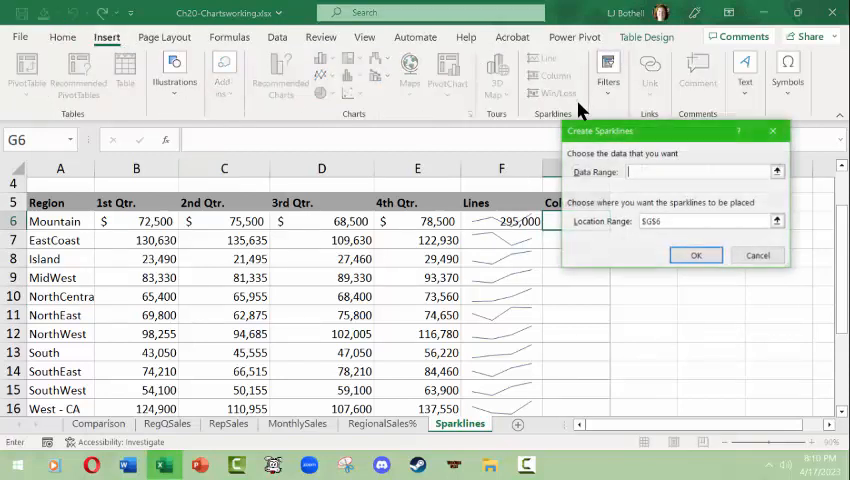
pyautogui.click(136, 221)
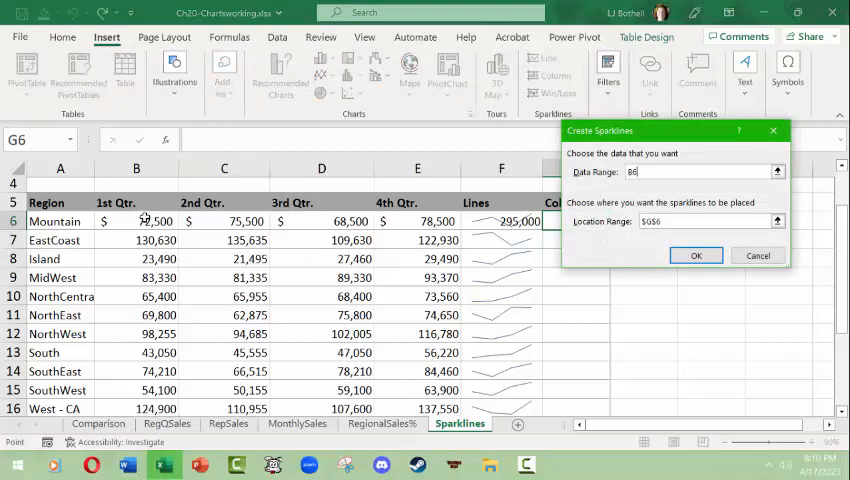
pyautogui.click(696, 255)
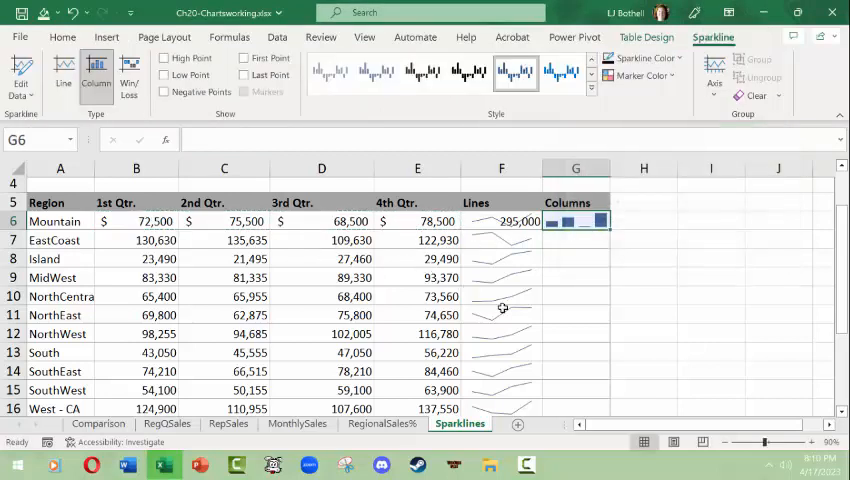
pyautogui.moveTo(497, 218)
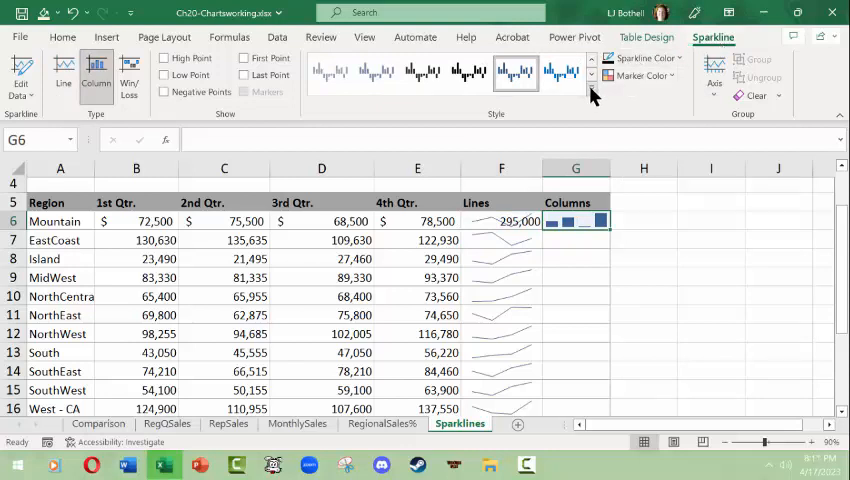
pyautogui.click(591, 98)
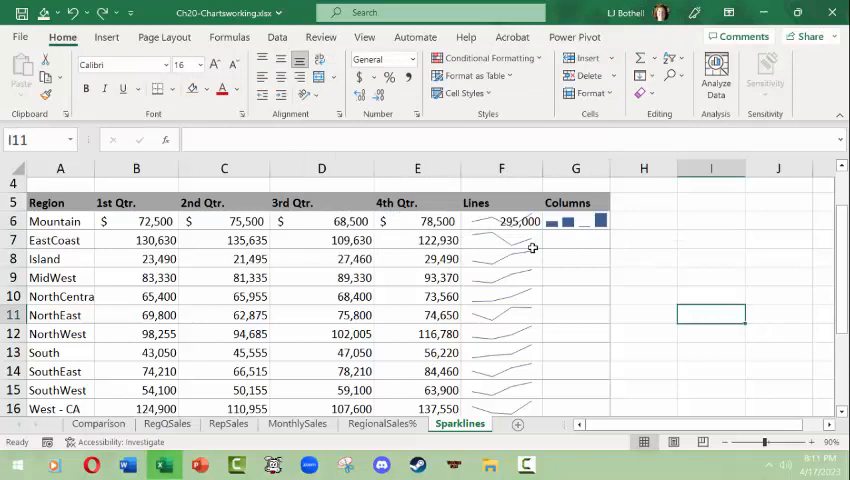
# Restyle Mountain's line sparkline in F6 with a red sparkline style
pyautogui.click(501, 221)
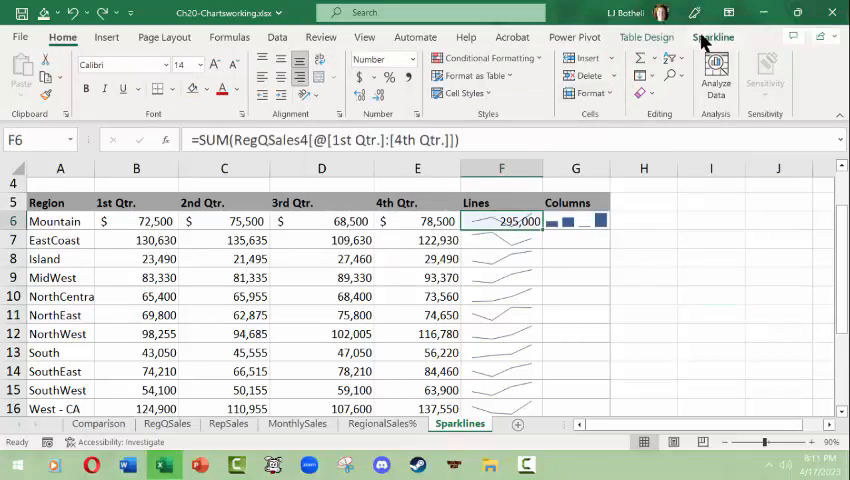
pyautogui.click(713, 37)
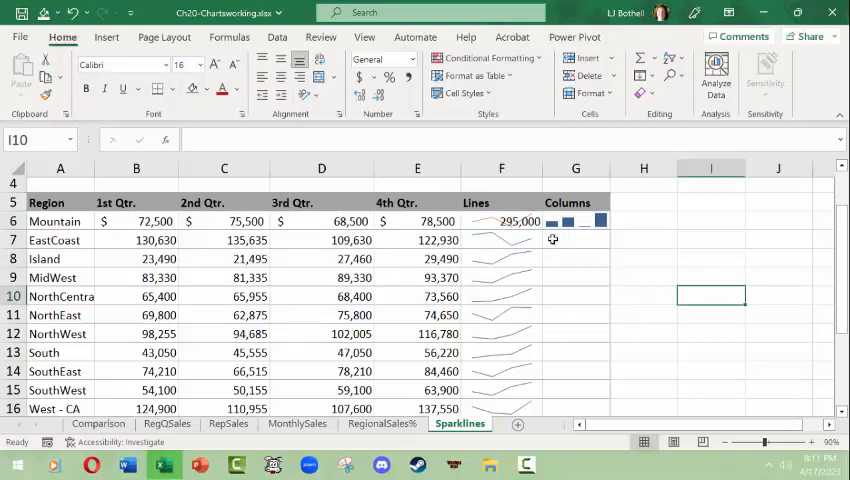
pyautogui.click(501, 221)
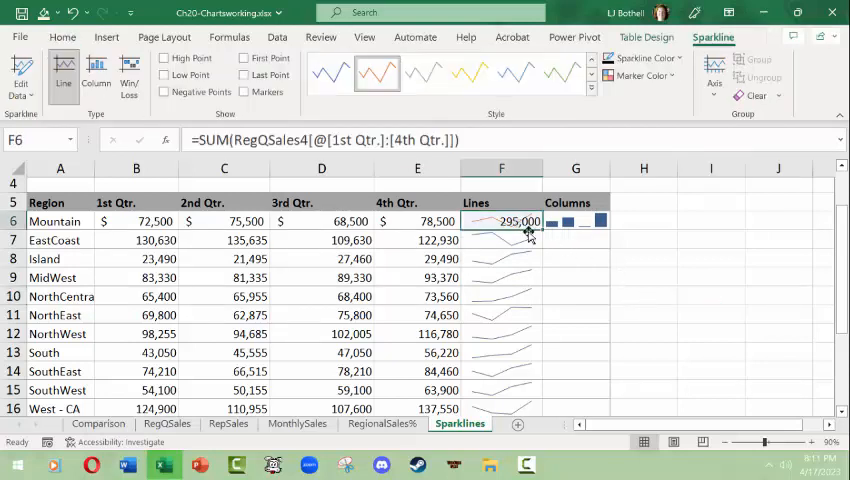
# Format F6's total in Accounting format, showing $295,000.00
pyautogui.click(62, 37)
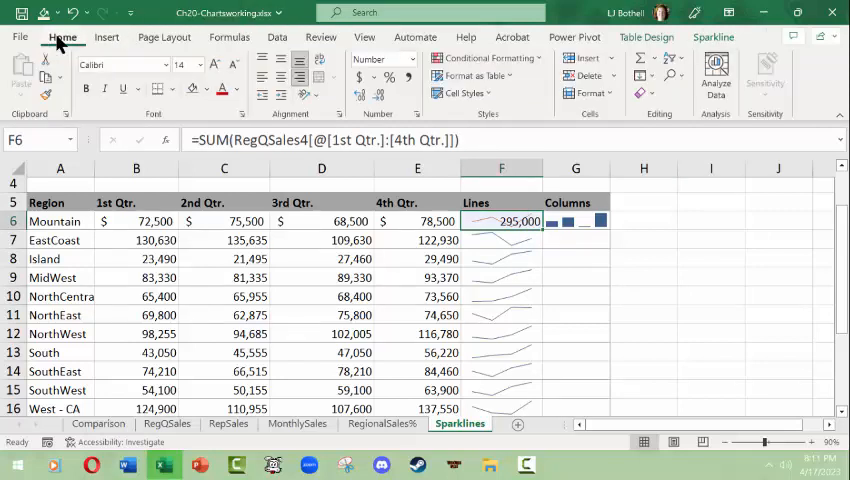
pyautogui.click(410, 58)
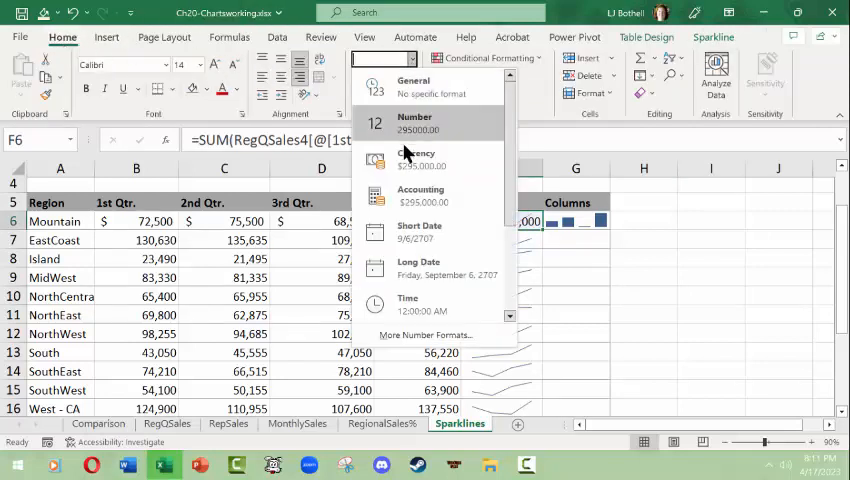
pyautogui.click(421, 192)
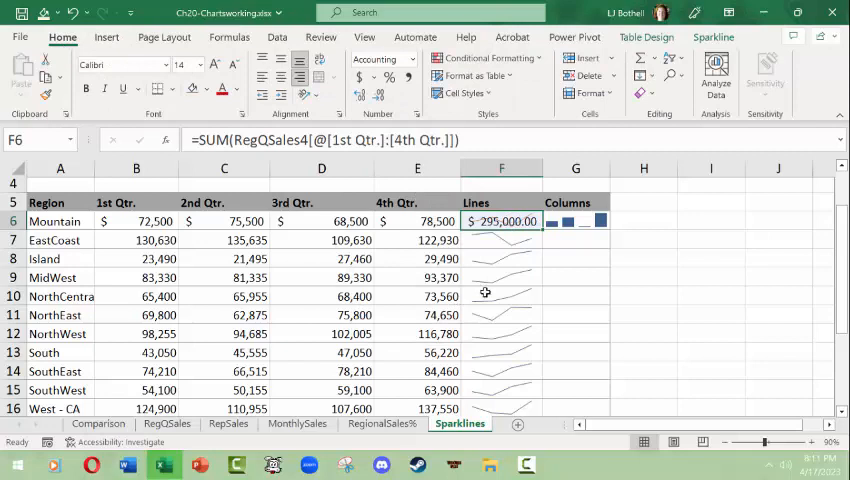